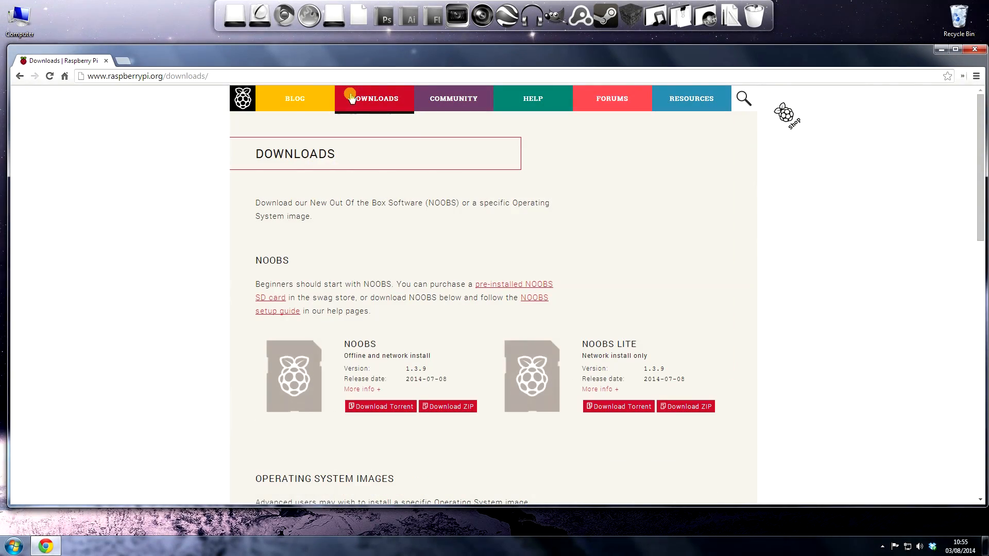
Step: Download the Raspbian Wheezy image as a ZIP from the Operating System Images section
scroll("down", 3)
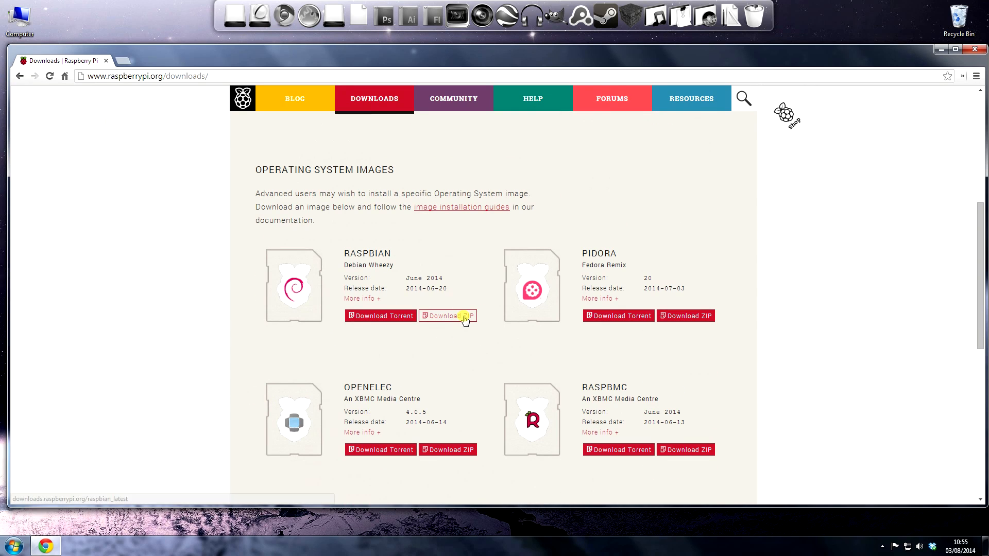
left_click(447, 315)
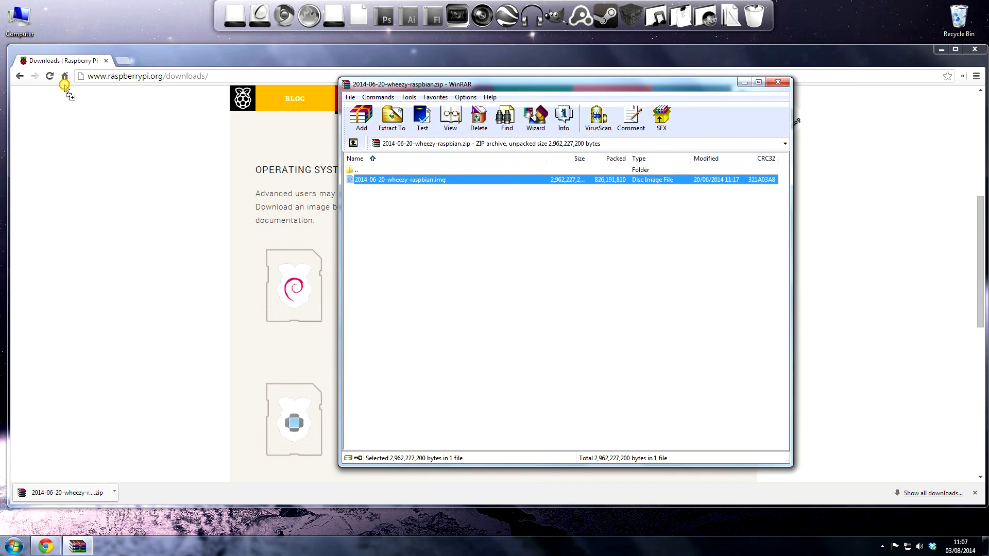
Step: Extract the Raspbian .img to the desktop and browse for it in Win32 Disk Imager
left_click(392, 119)
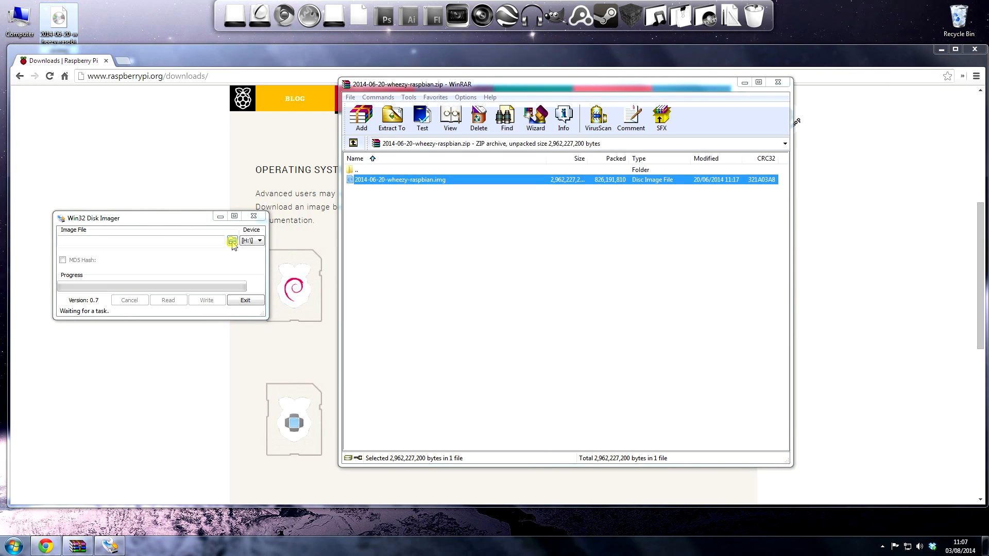
left_click(232, 241)
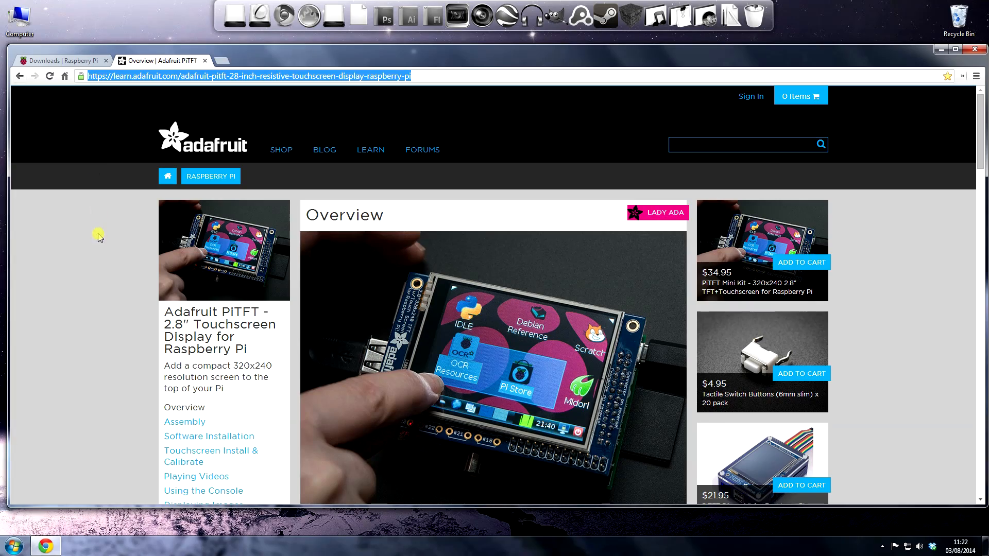
mouse_move(203, 135)
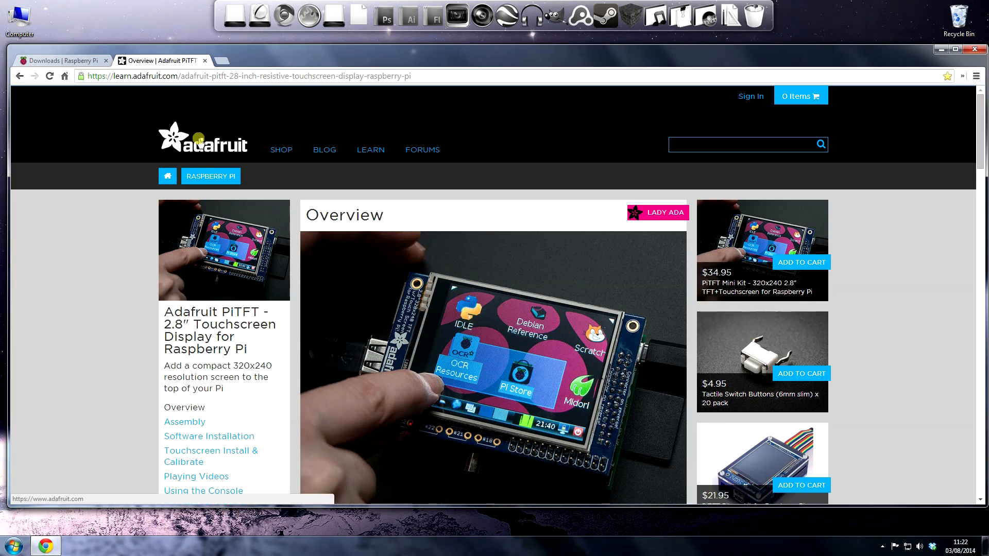
Step: Read the PiTFT guide's Overview and Assembly pages and move on to Software Installation
scroll("down", 3)
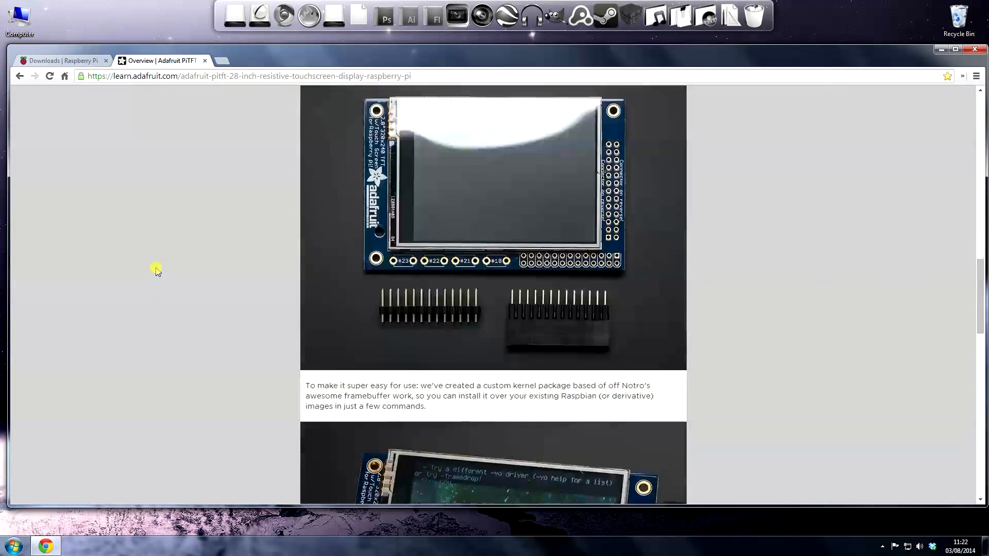
scroll("down", 3)
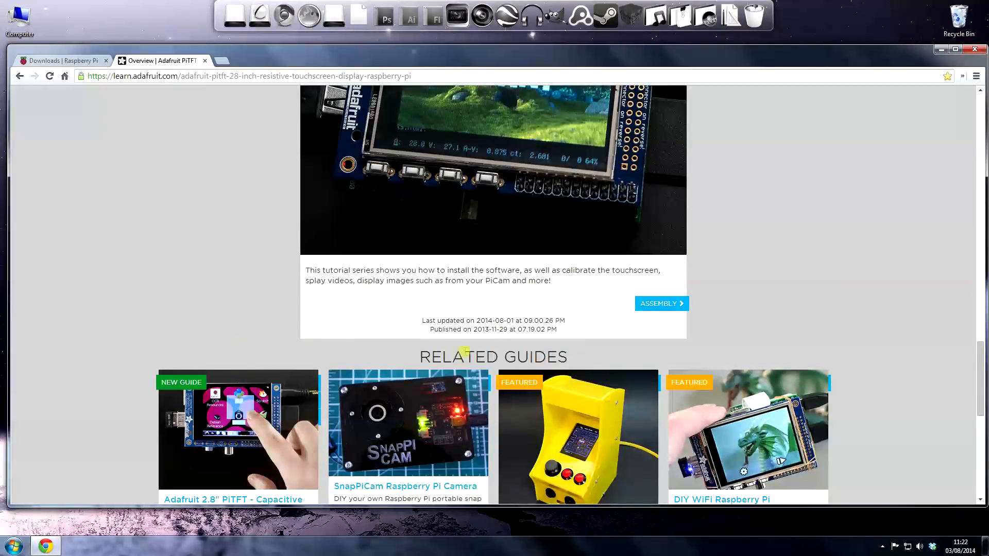
left_click(661, 302)
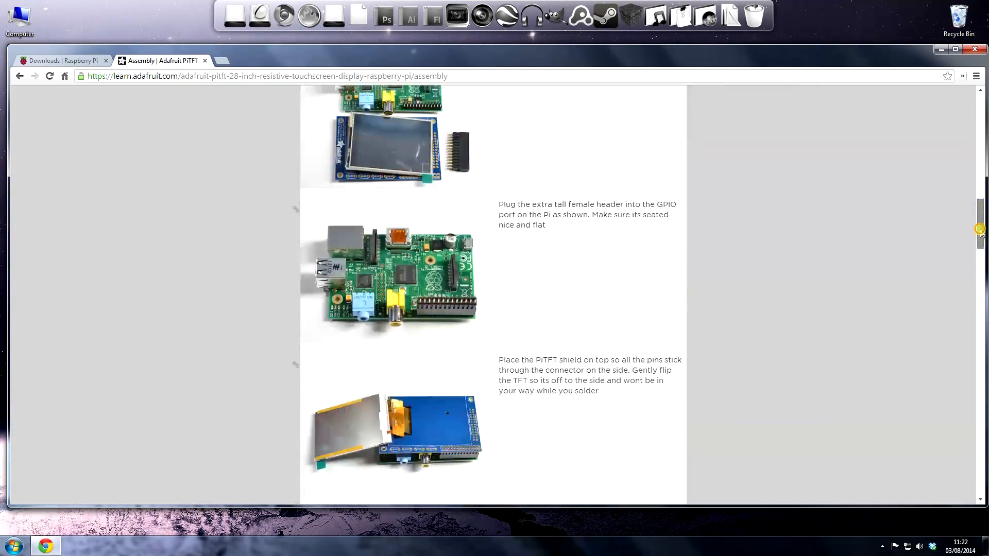
scroll("down", 3)
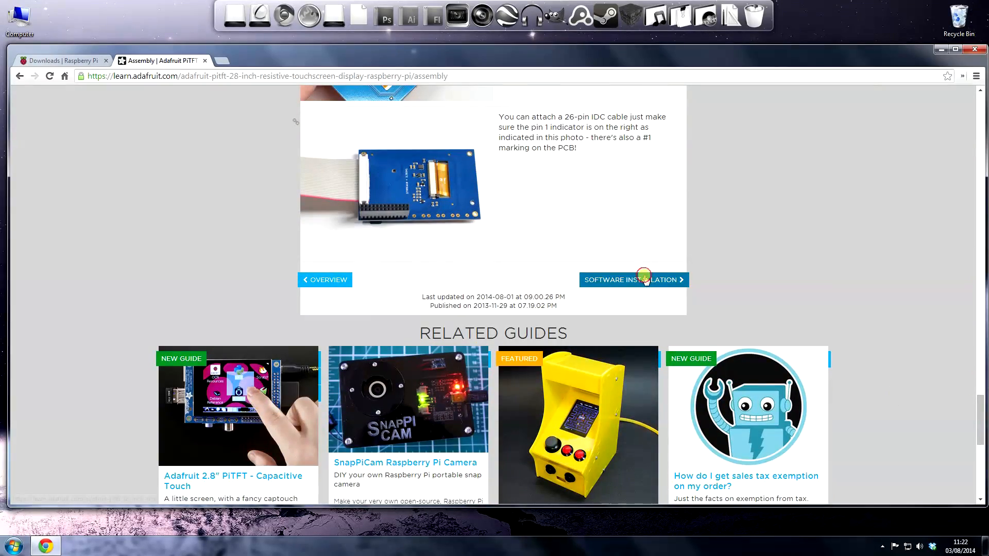
left_click(632, 279)
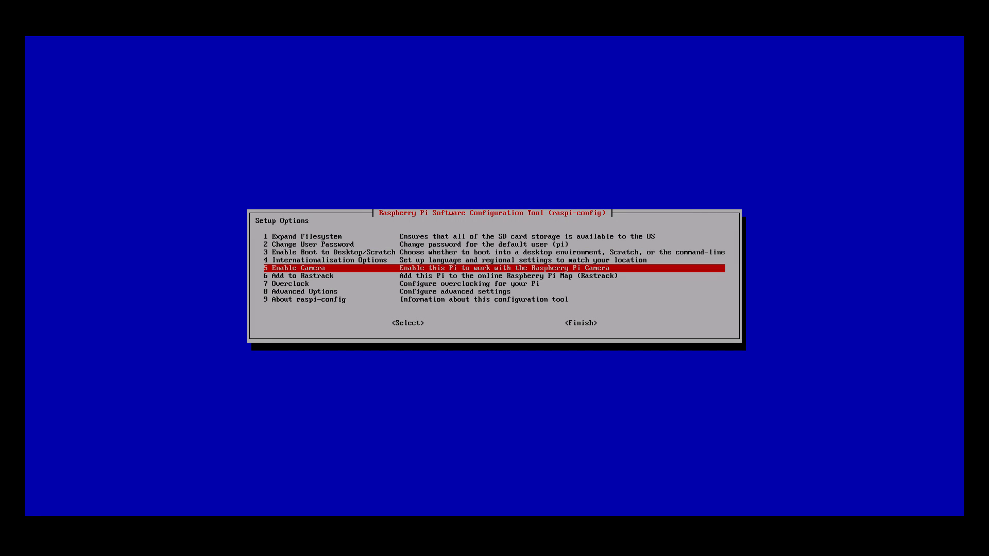
Step: Enter raspi-config's Advanced Options and browse down the list
key("Return")
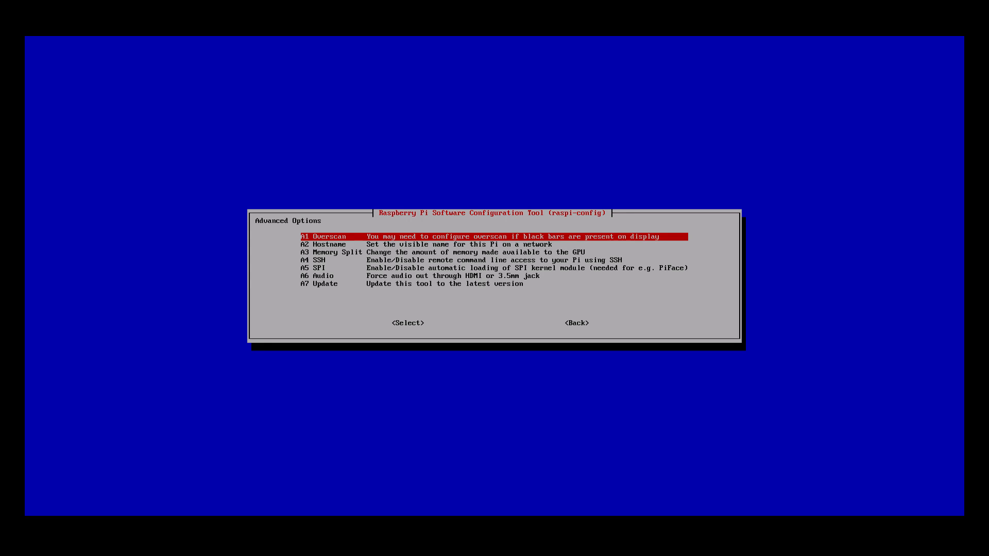
key("Down")
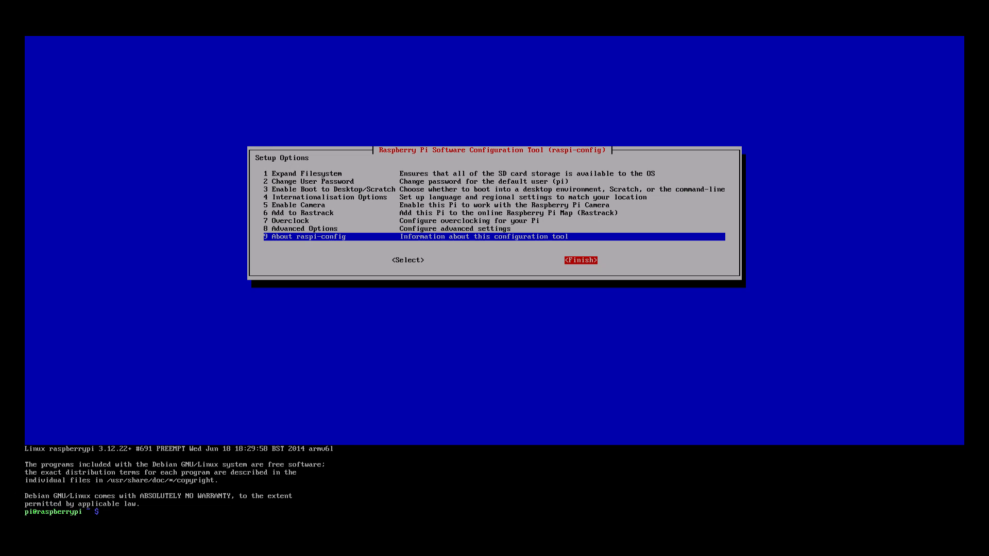
Step: Run sudo apt-get update to refresh the package lists and start the next sudo command
type("sudo a")
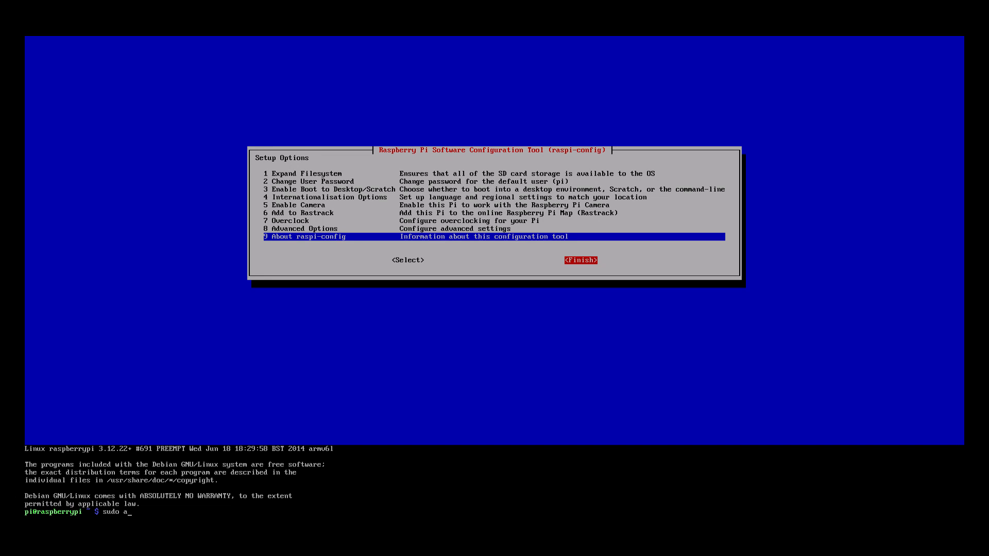
type("pt-get")
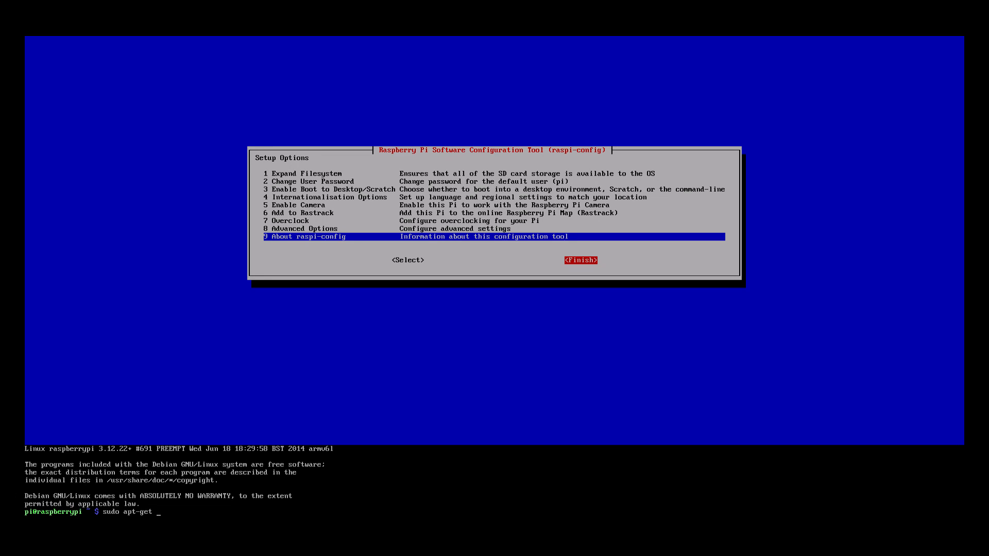
type("update")
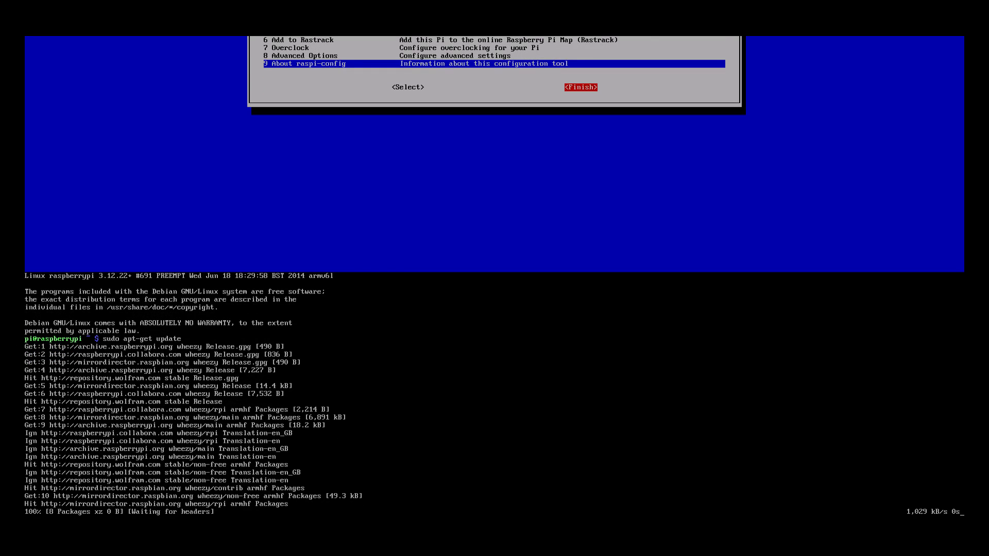
left_click(580, 86)
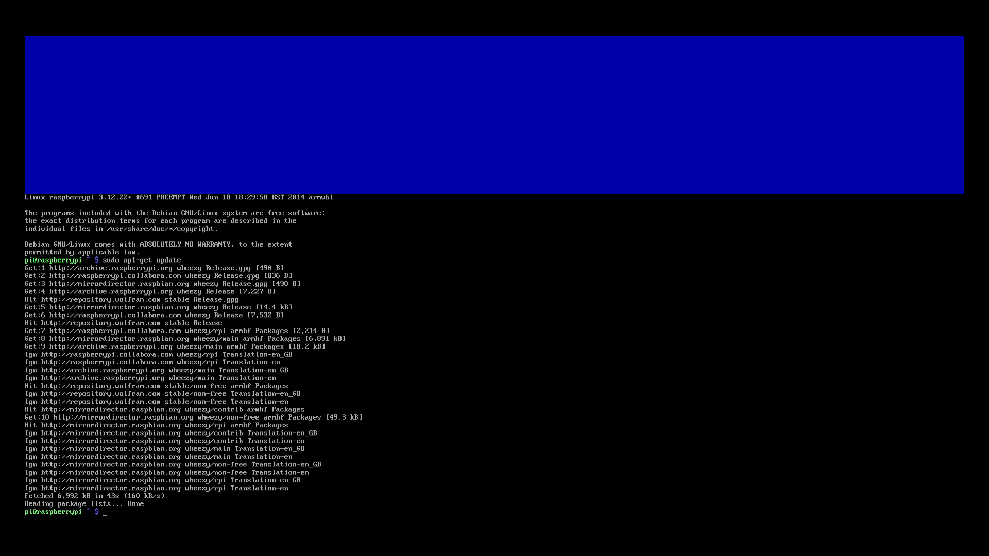
type("sudo")
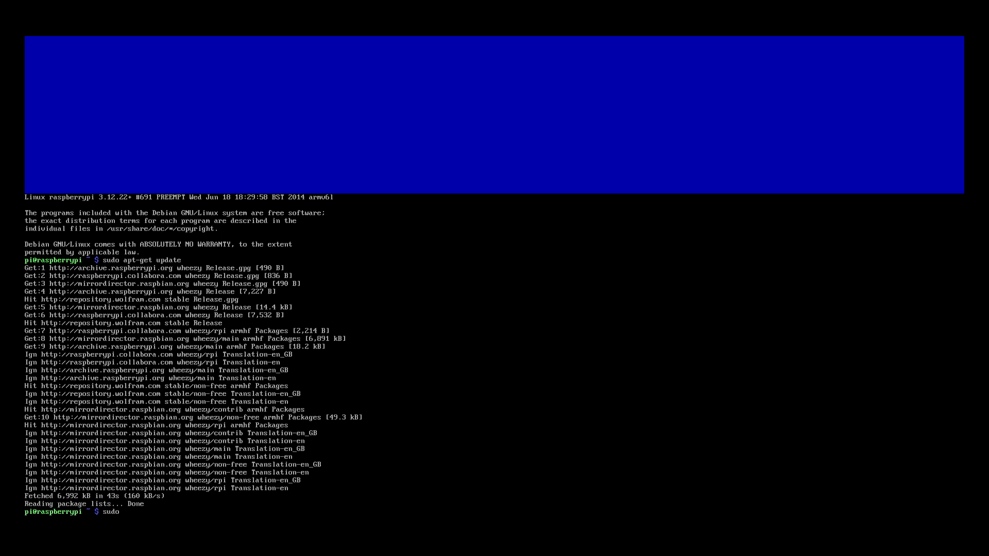
type("apt-ge")
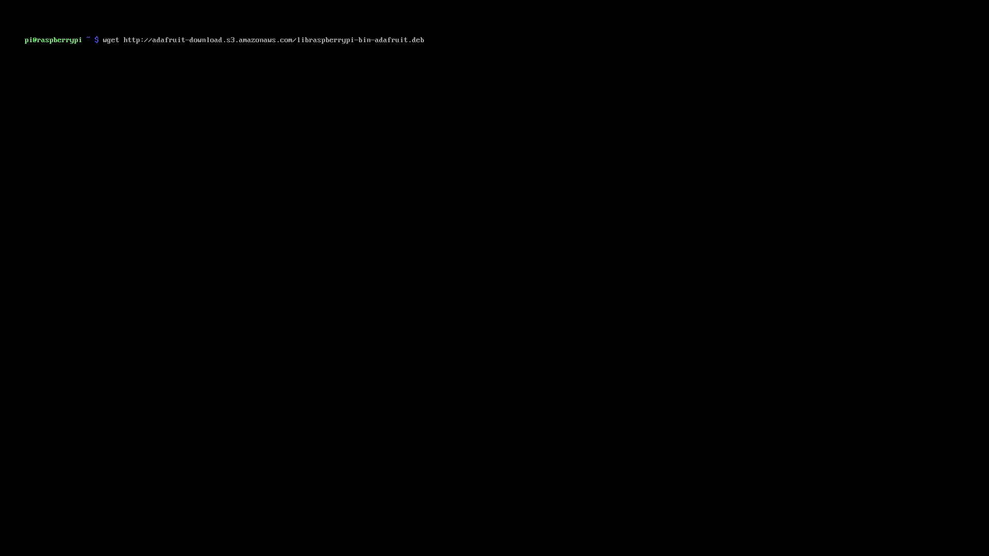
Step: Download libraspberrypi-bin, -dev, -doc and raspberrypi-bootloader-adafruit-20140724-1.deb with wget from adafruit-download.s3.amazonaws.com
key("Return")
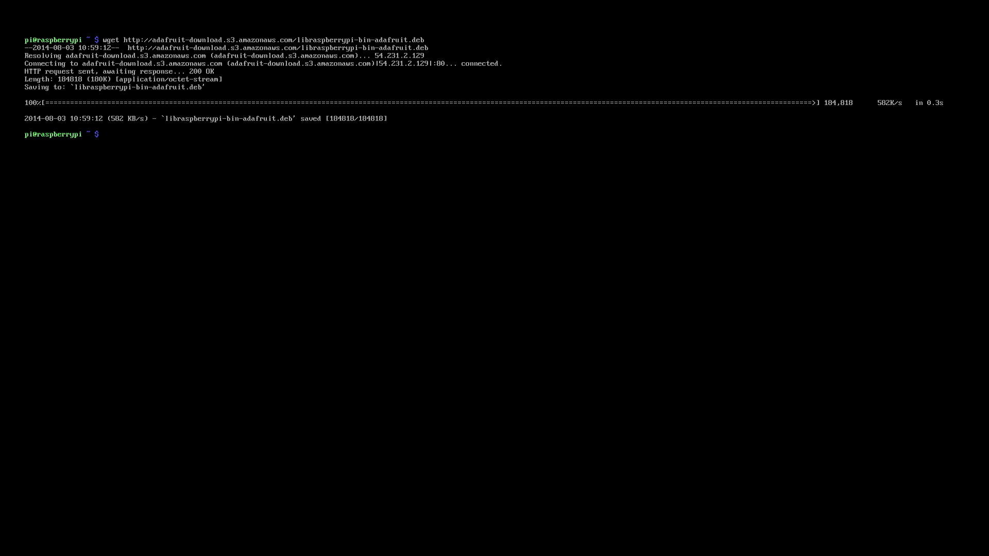
type("wget http://adafruit-download.s3.amazonaws.com/libraspberrypi-bin-adafruit.deb")
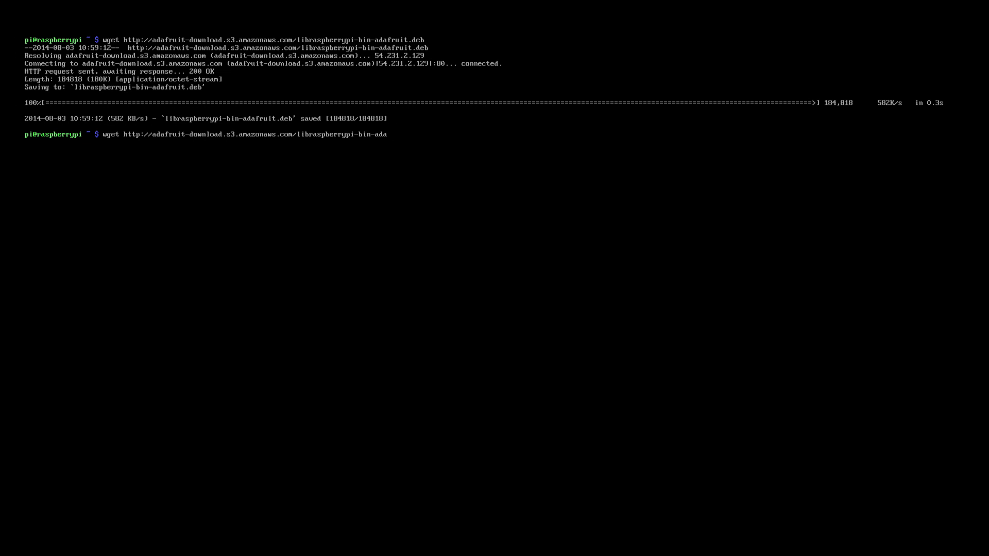
type("dc")
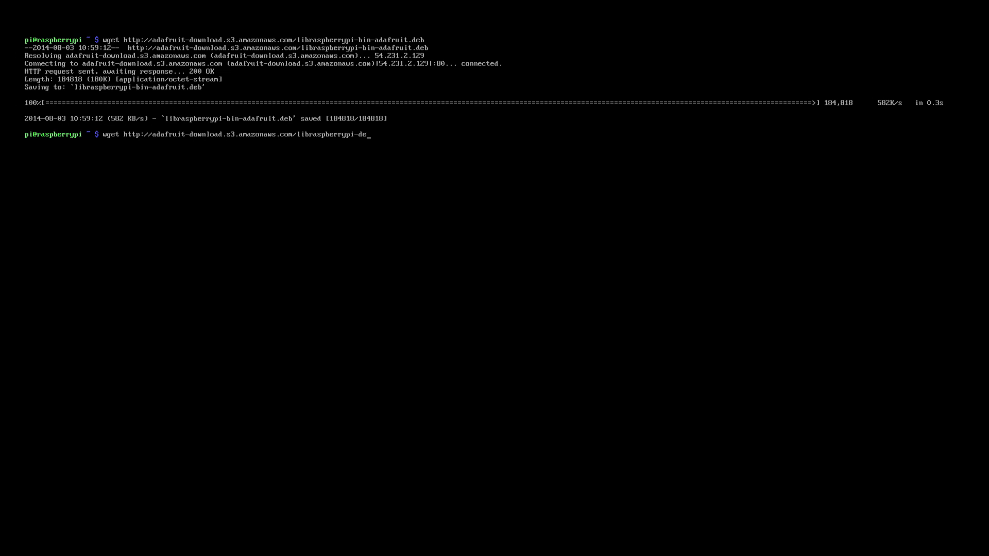
type("ev-adafruit.de")
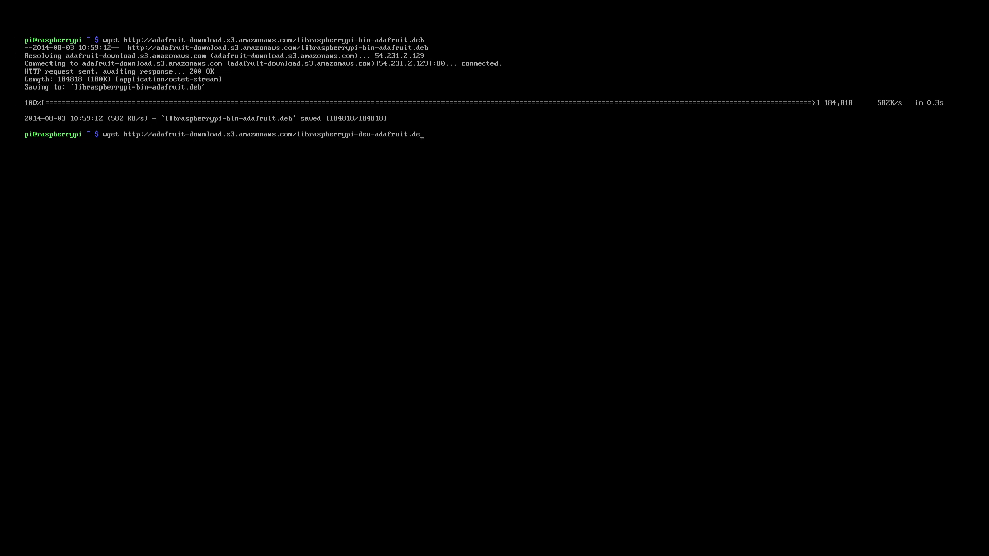
key("Return")
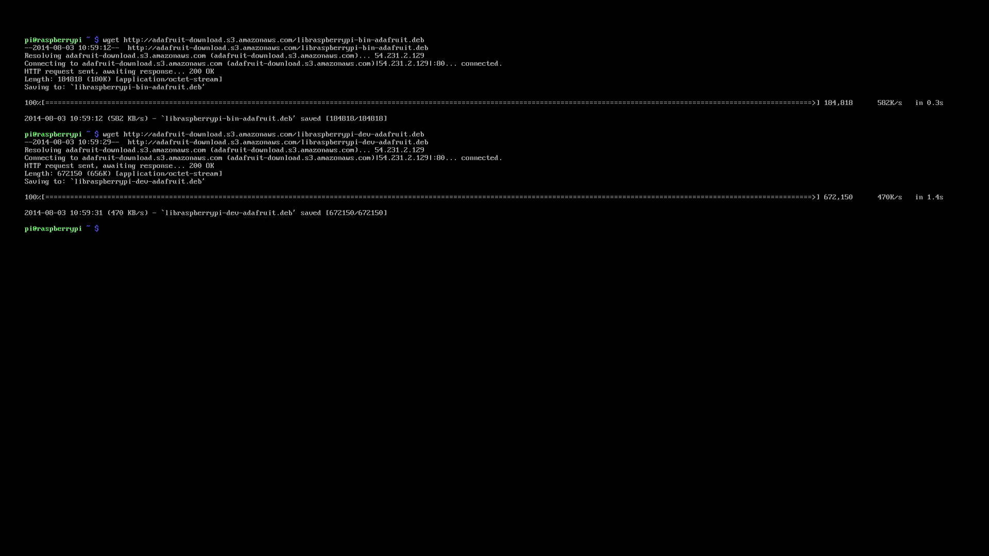
type("wget http://adafruit-download.s3.amazonaws.com/libraspberrypi-dev-adafruit.deb")
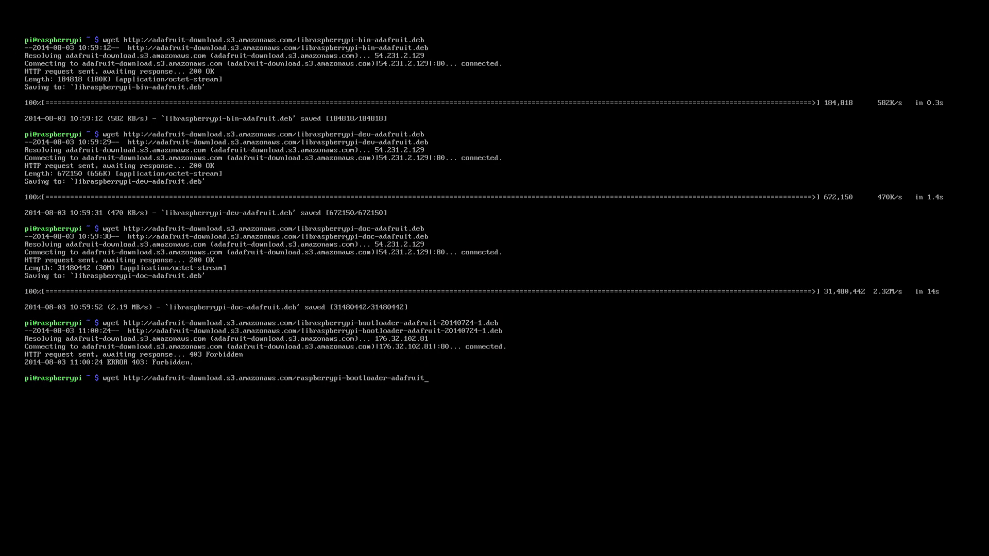
type("-20140724-1.deb")
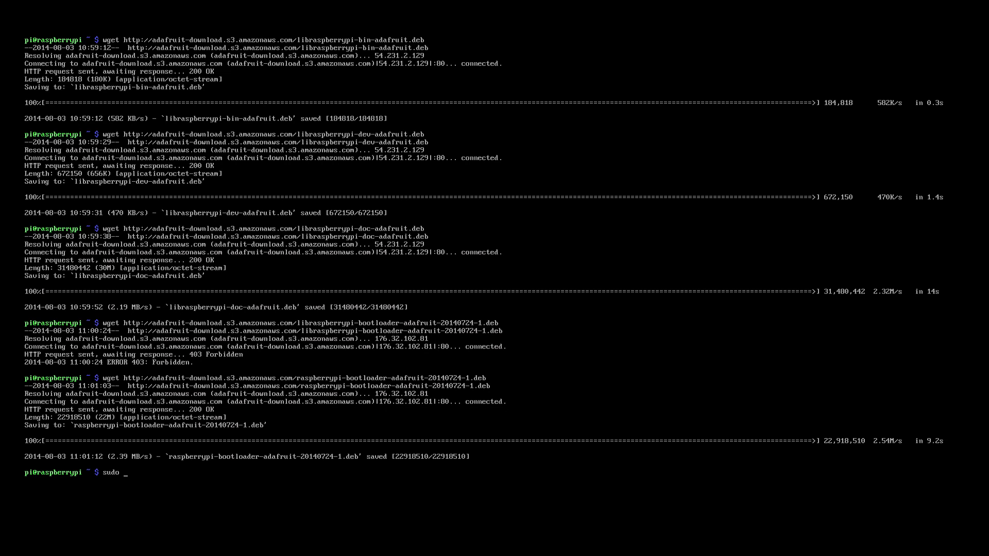
Step: Install all the downloaded packages with sudo dpkg -i -B *.deb
type("dp")
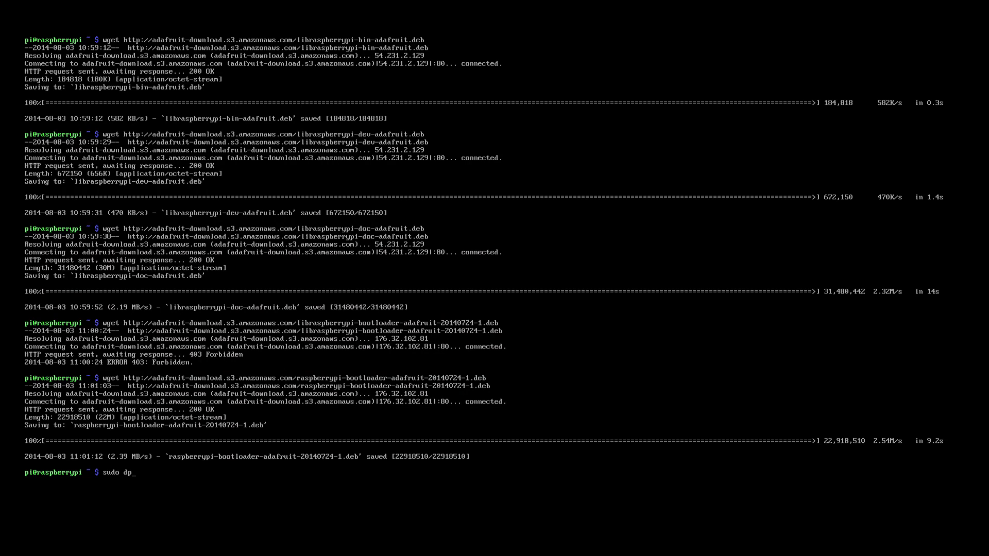
type("kg")
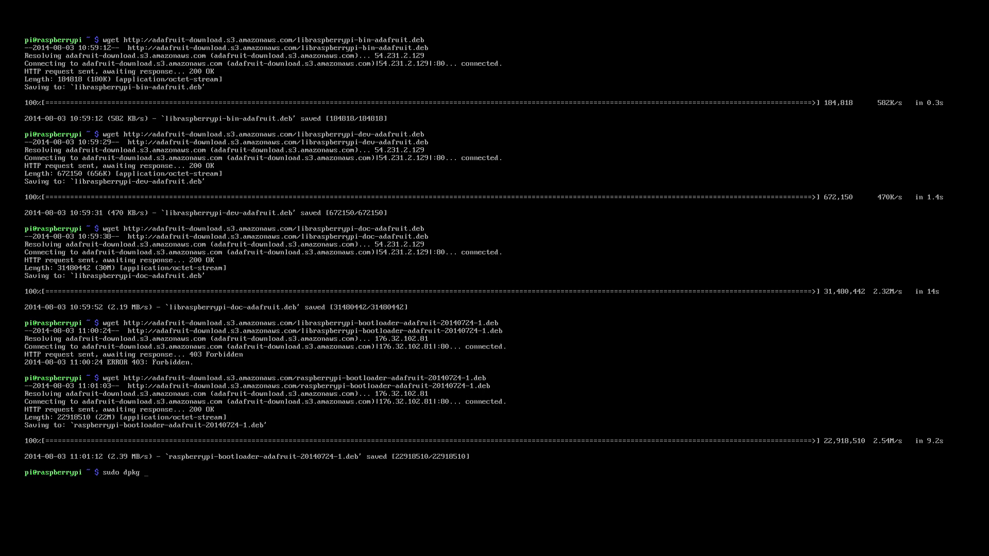
type("-i")
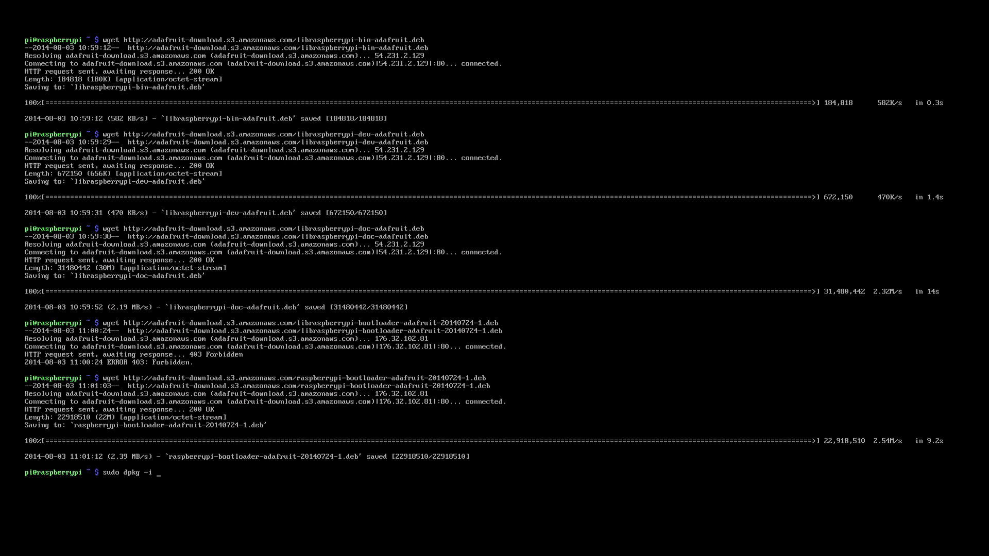
type("-B")
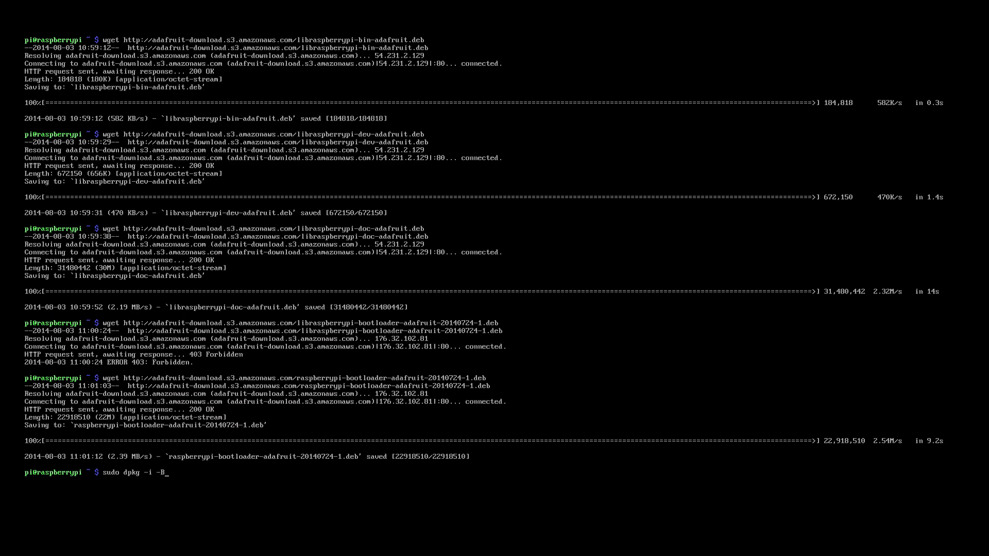
type("*")
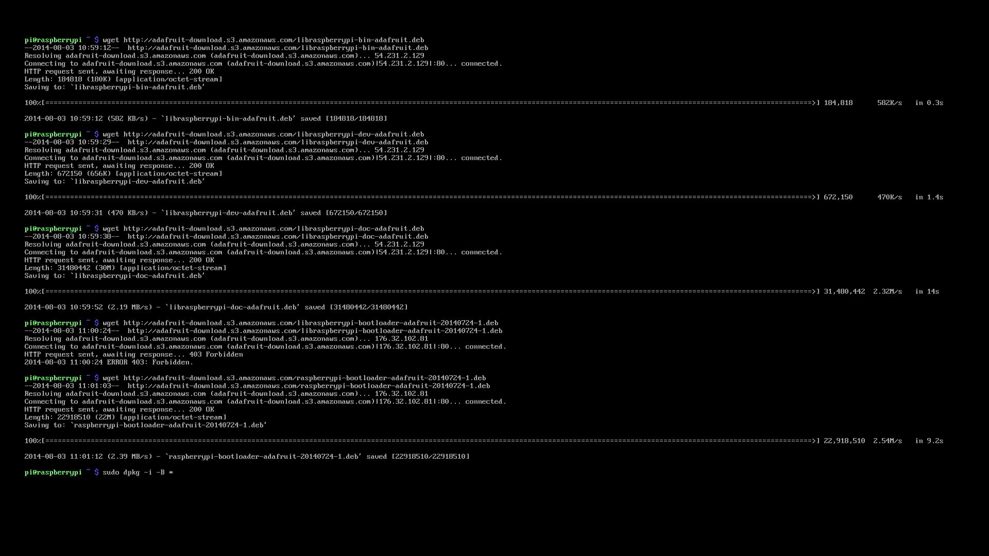
type(".deb")
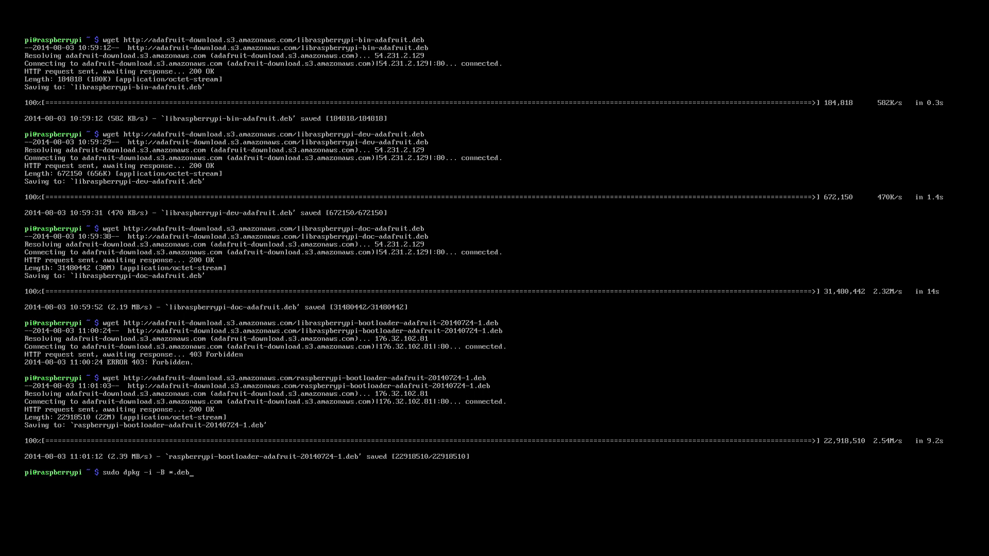
key("Return")
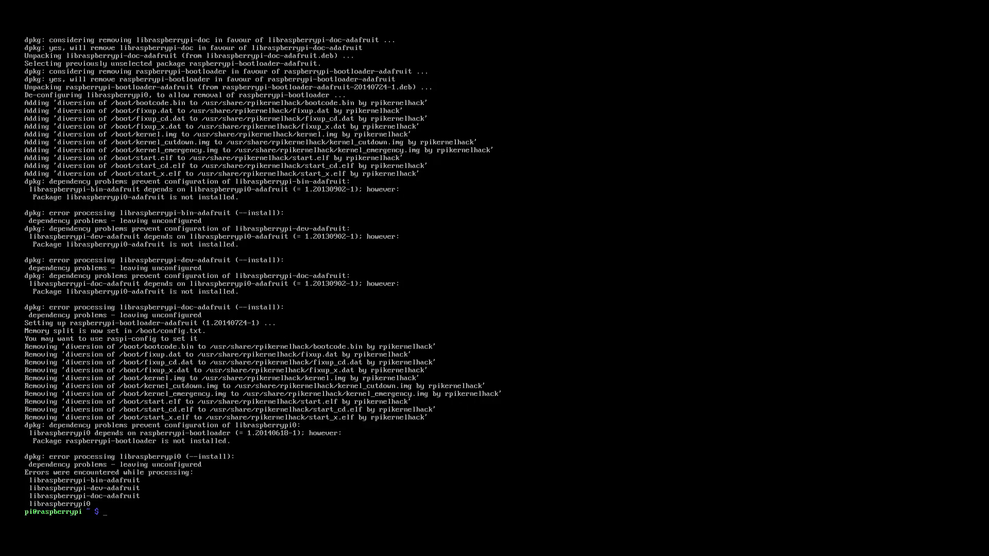
Step: Shut the Raspberry Pi down immediately with sudo shutdown -h now
type("sudo")
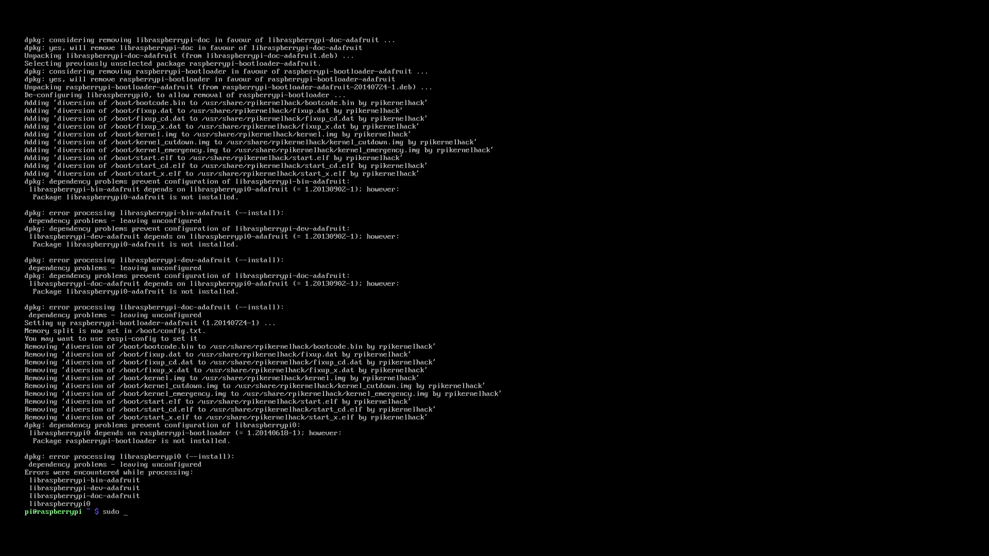
type("shutdown")
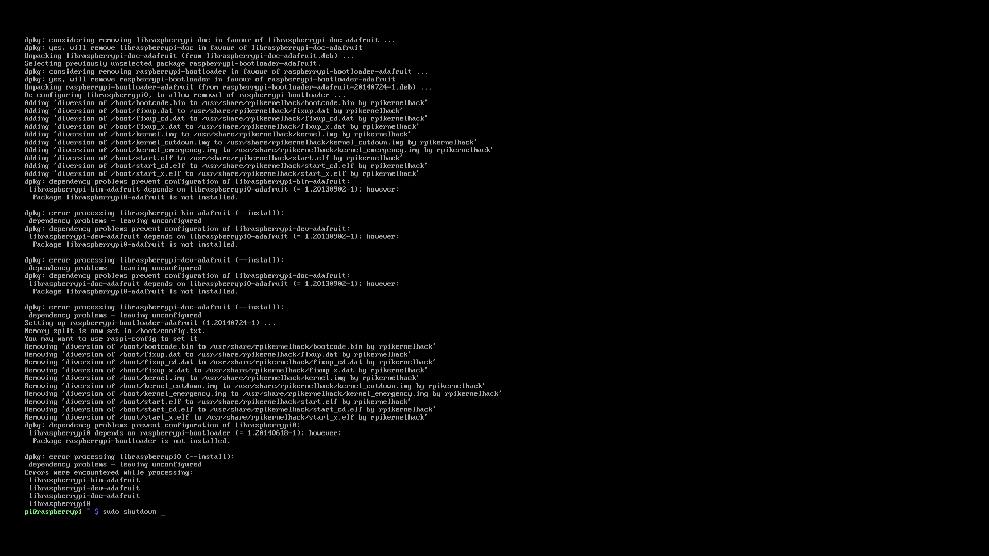
type("-h now")
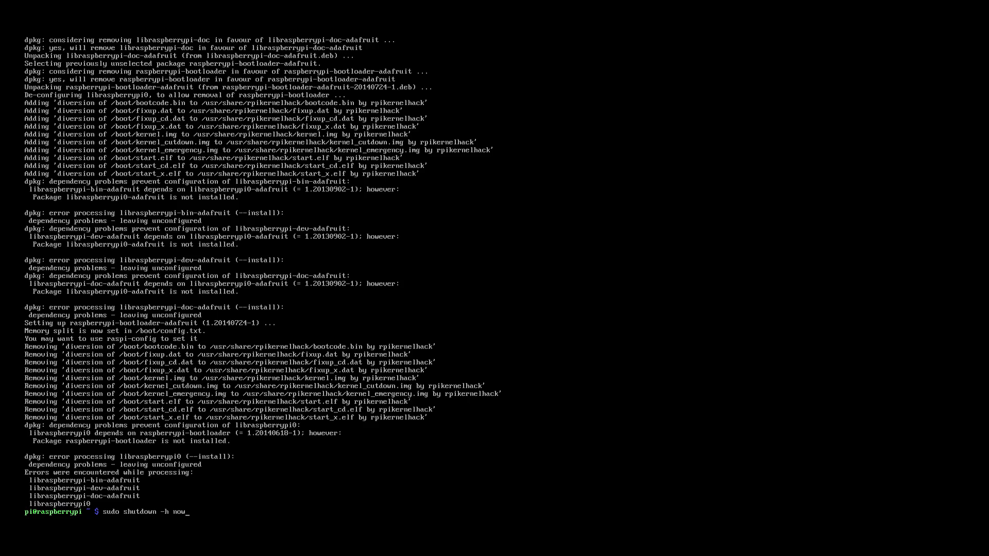
key("Return")
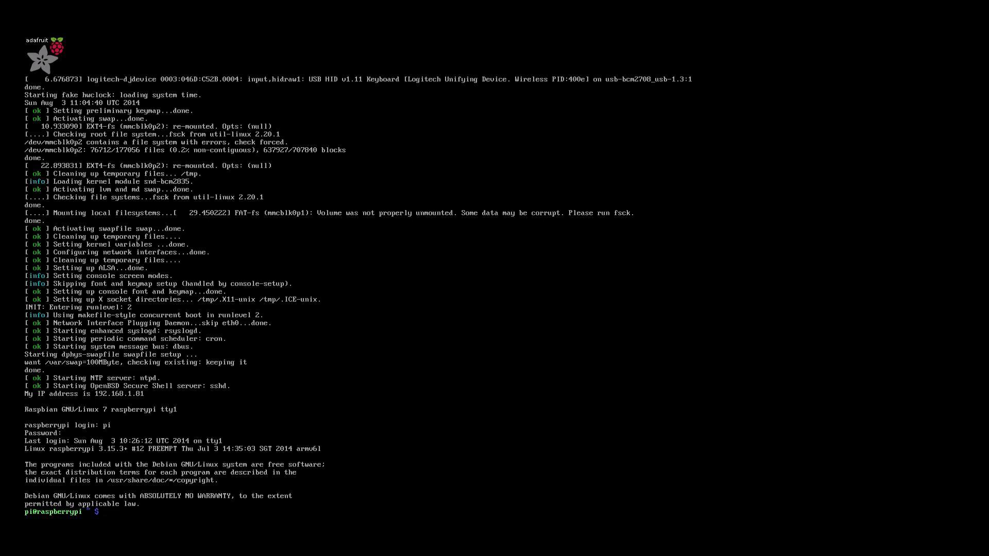
Step: Move /usr/share/X11/xorg.conf.d/99-fbturbo.conf into the home directory with sudo mv
type("sudo")
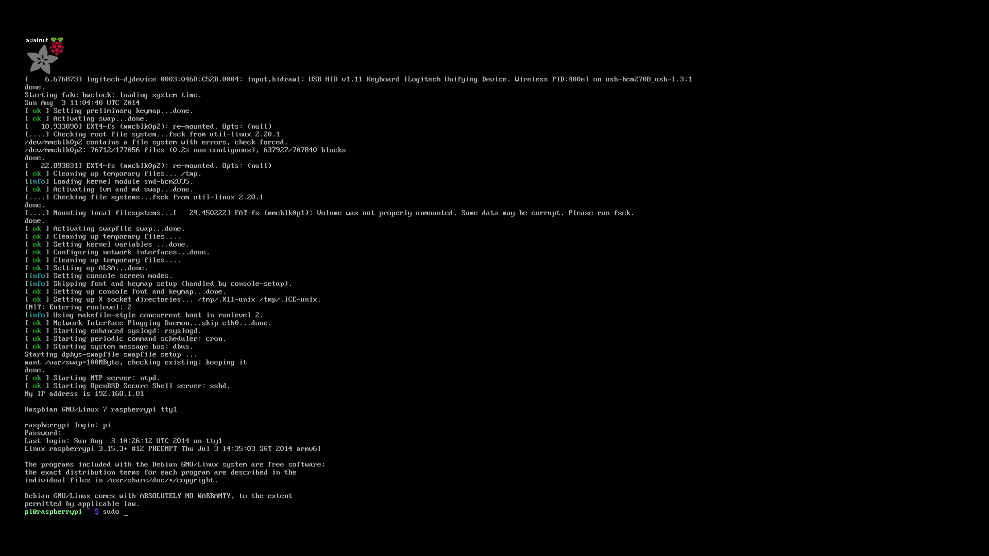
type("m")
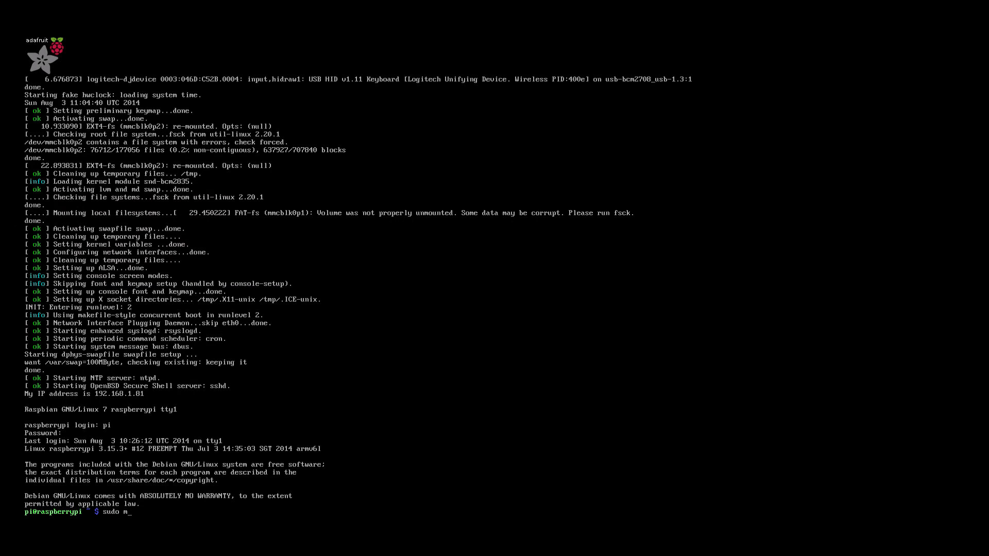
type("v /us")
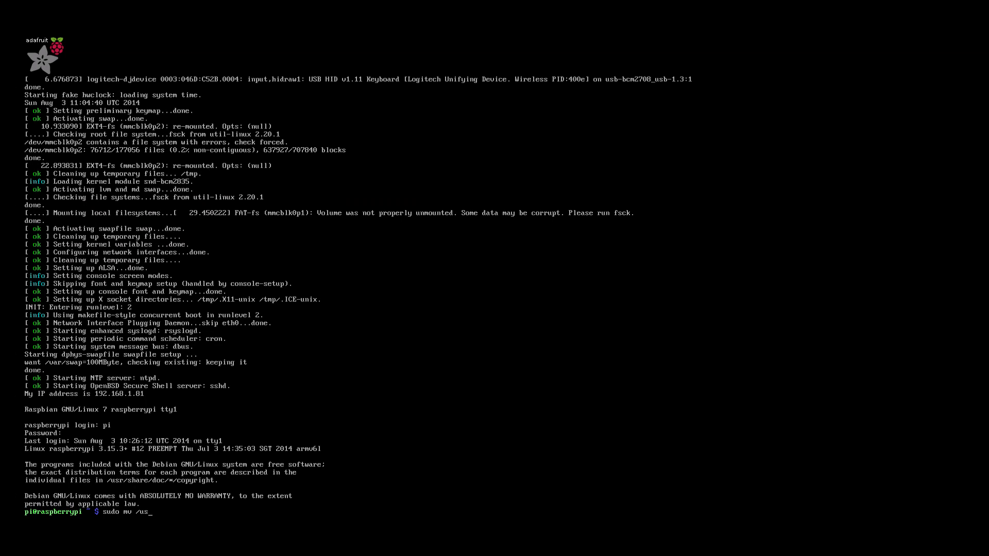
type("r/")
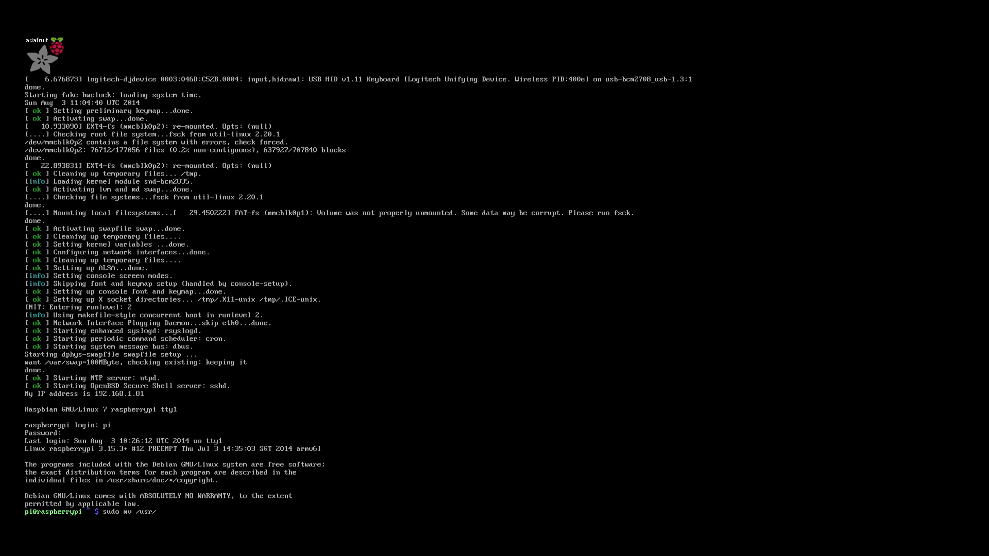
type("share")
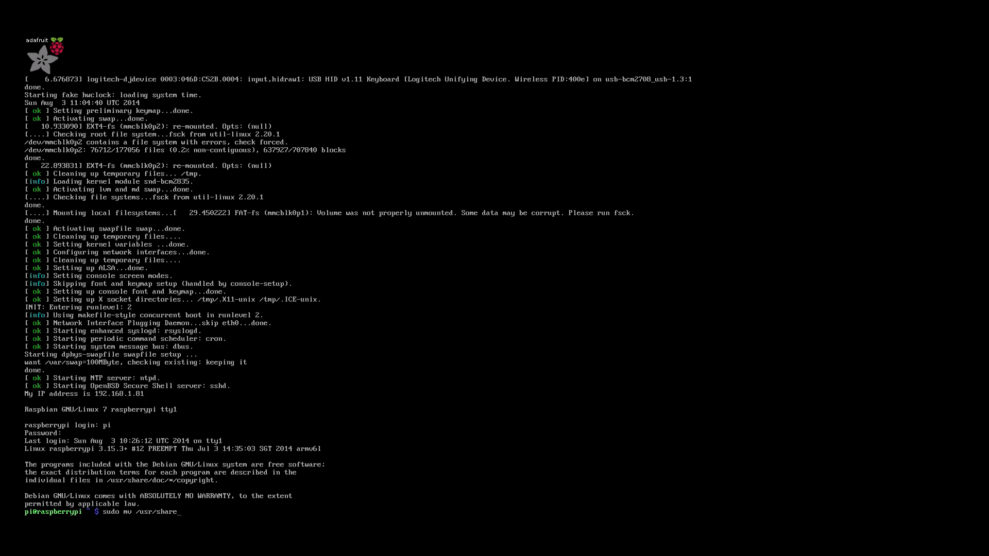
type("/")
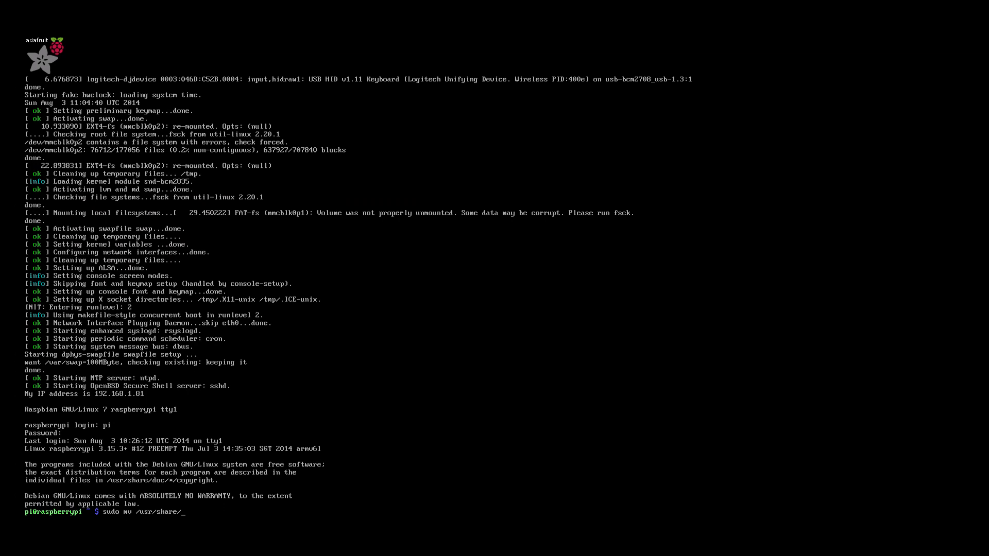
type("X11")
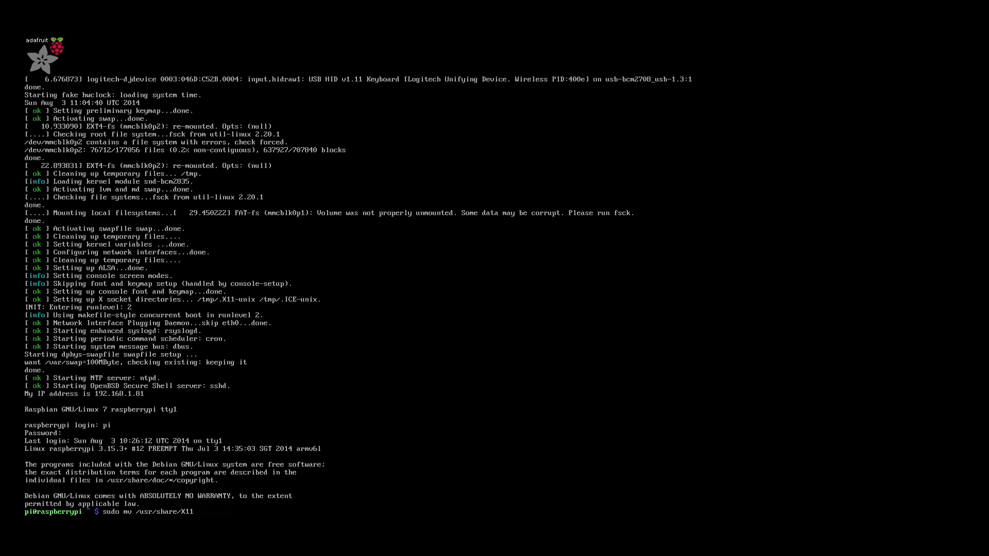
type("xo")
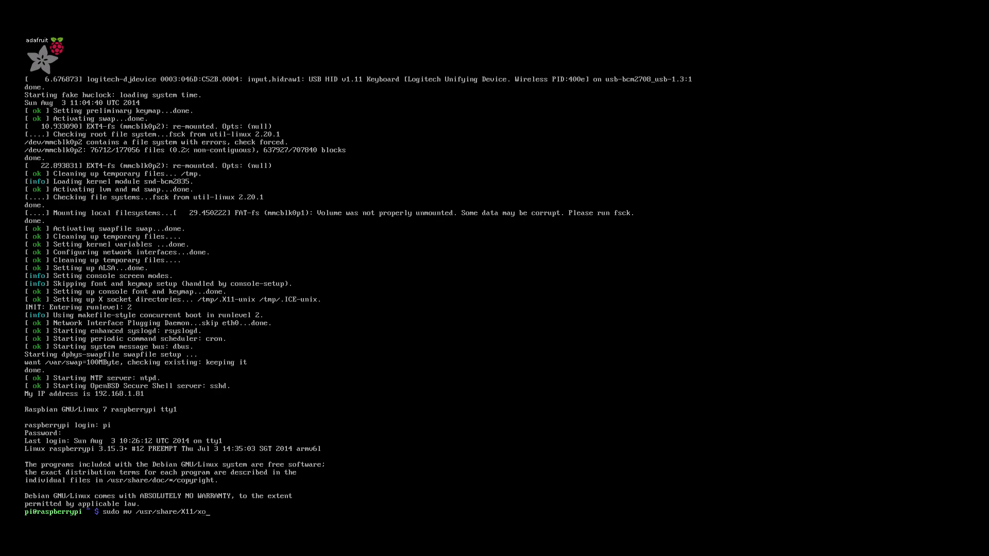
type("rg")
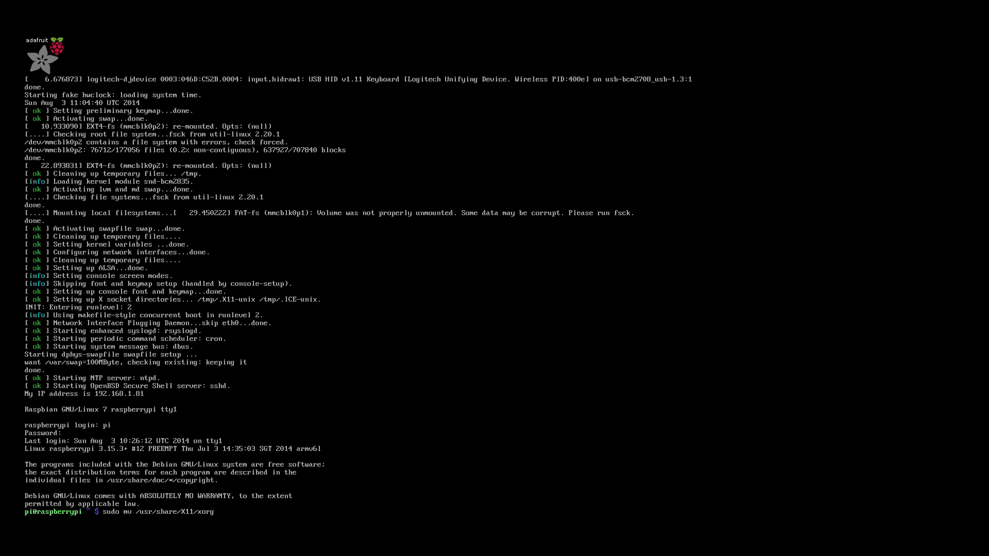
type(".con")
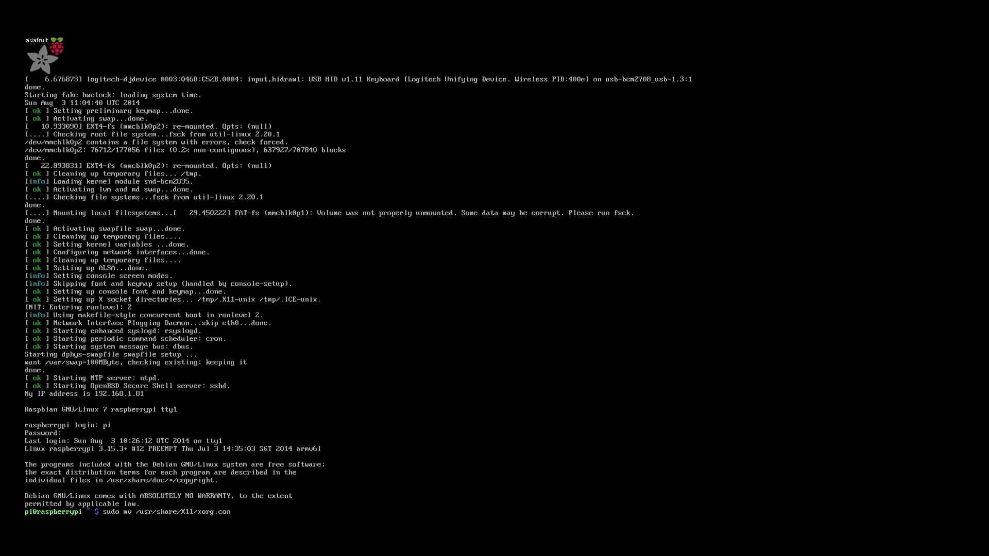
type(".d")
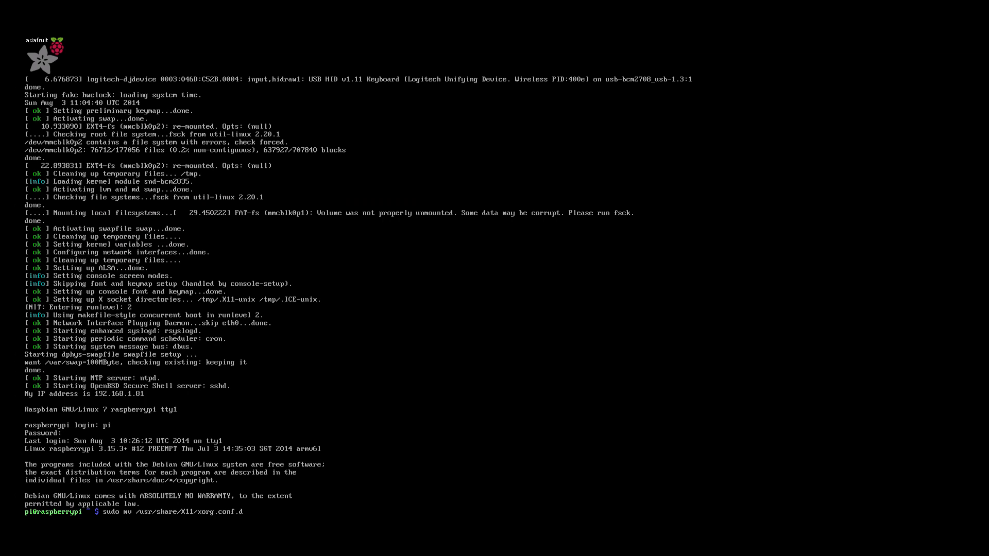
type("/99")
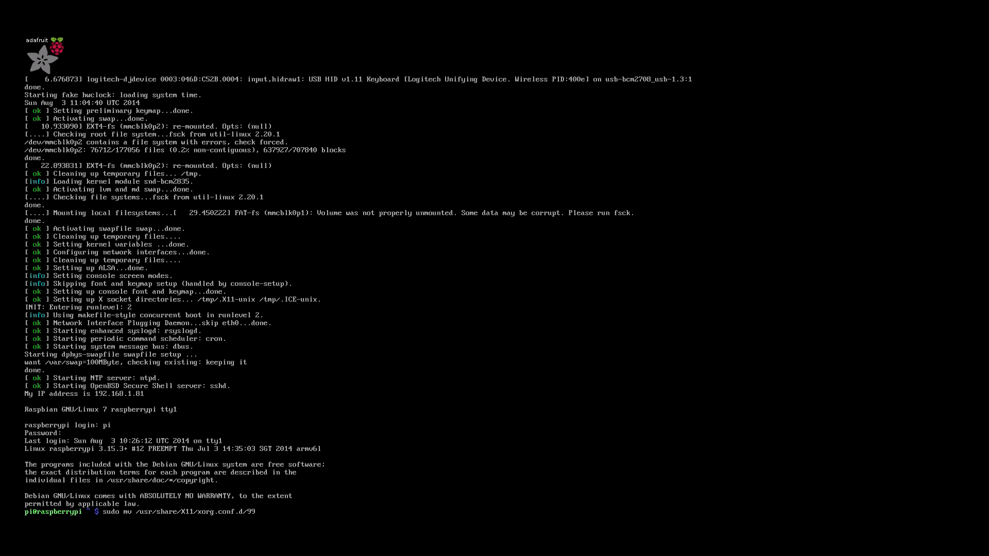
type("-")
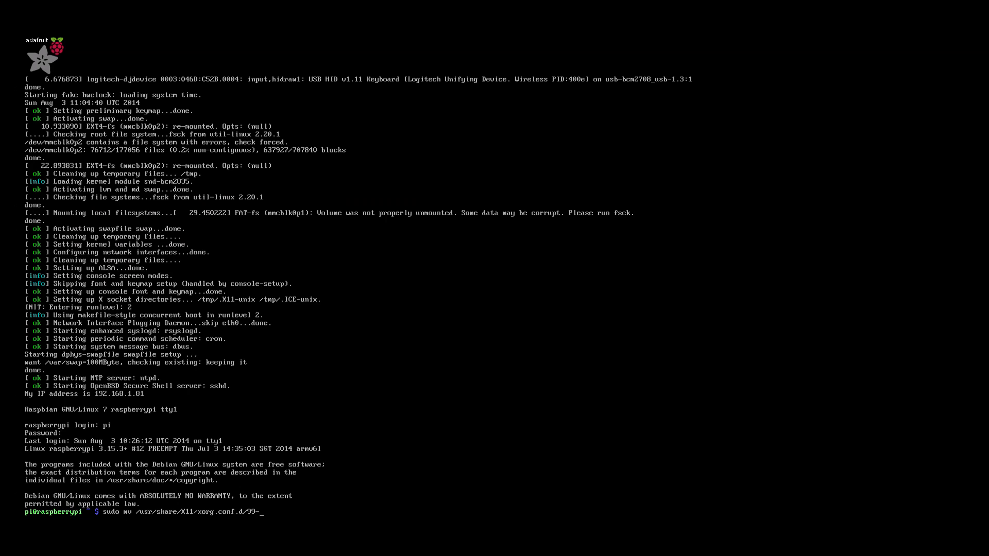
type("fbt")
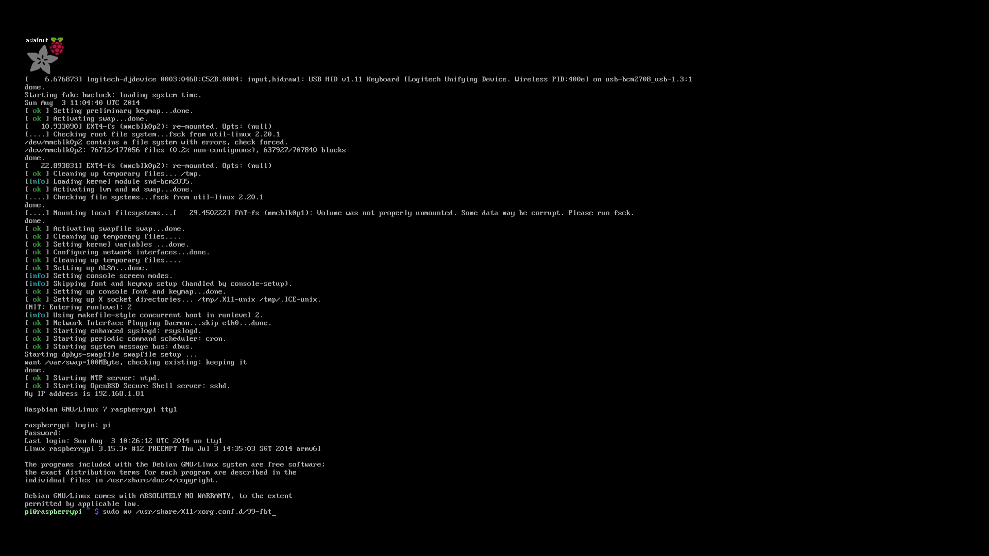
type("urbo.con")
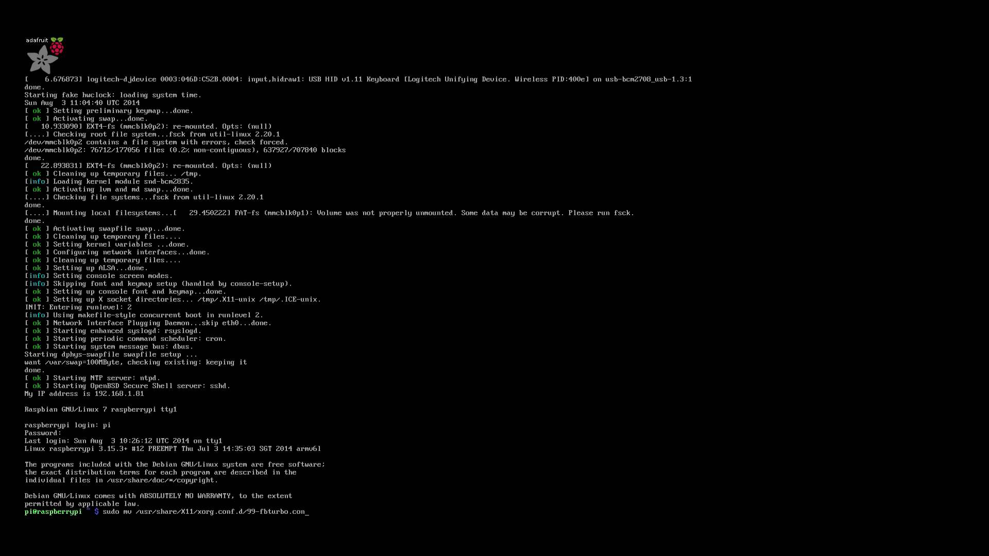
type("f")
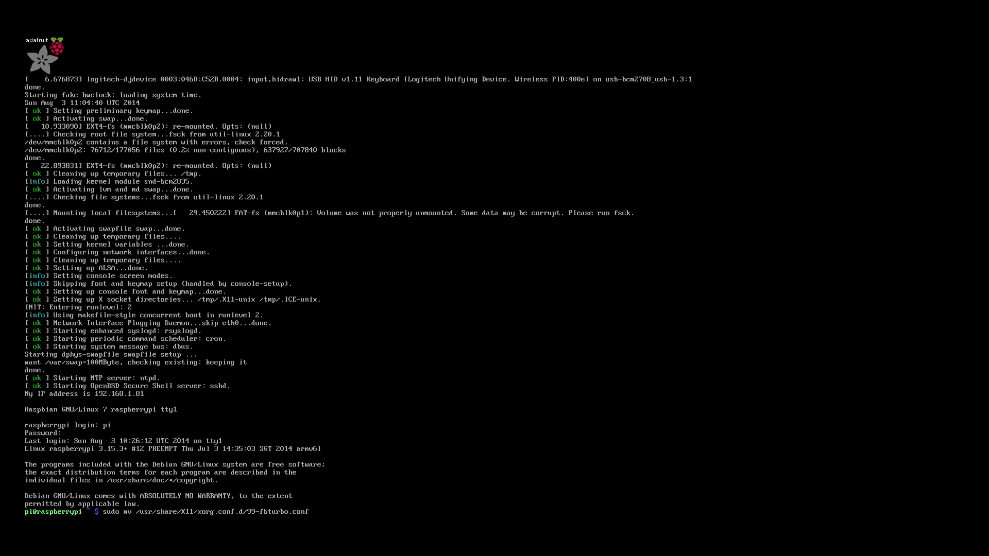
key("Return")
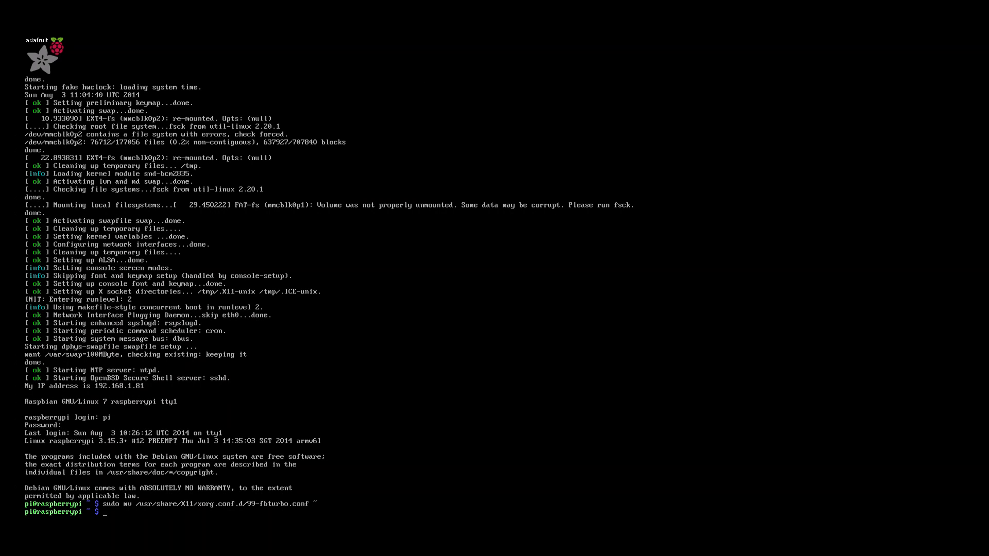
Step: Load the spi-bcm2708 kernel module with sudo modprobe
type("sudo modeprobe")
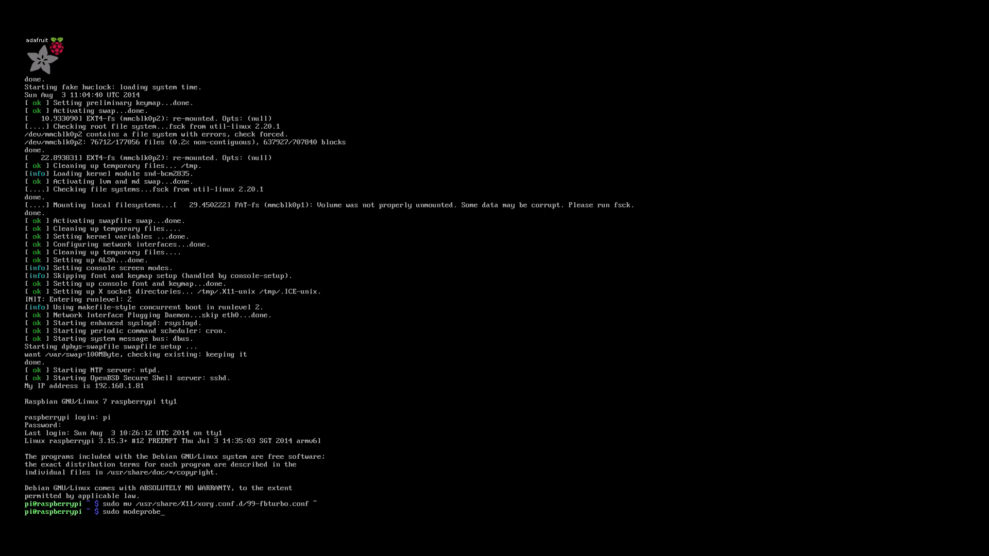
type("spi-b")
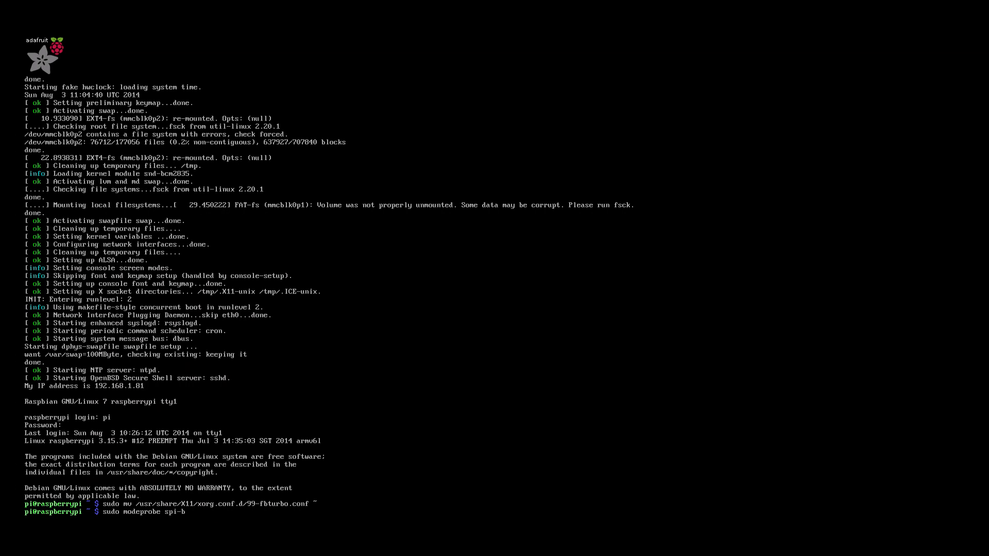
type("cm27")
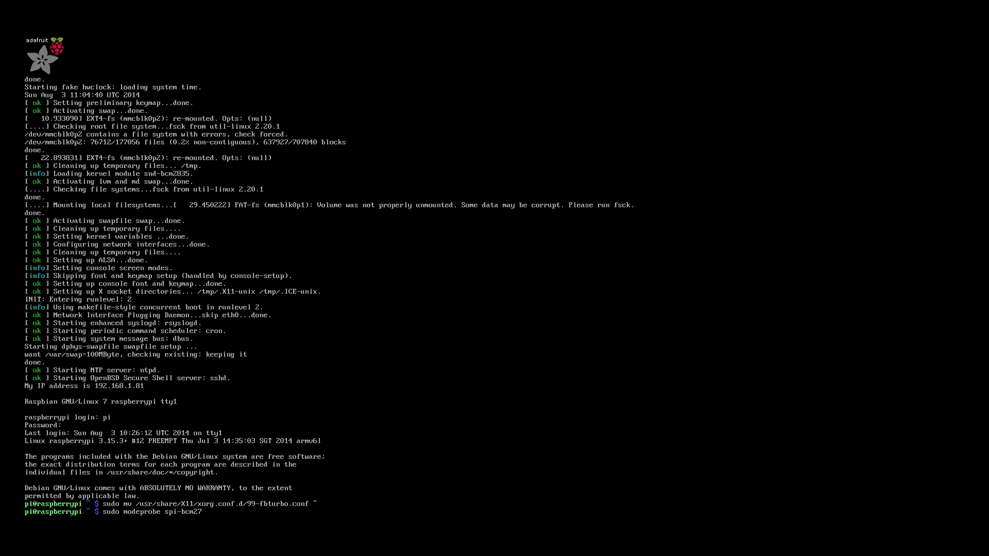
type("08")
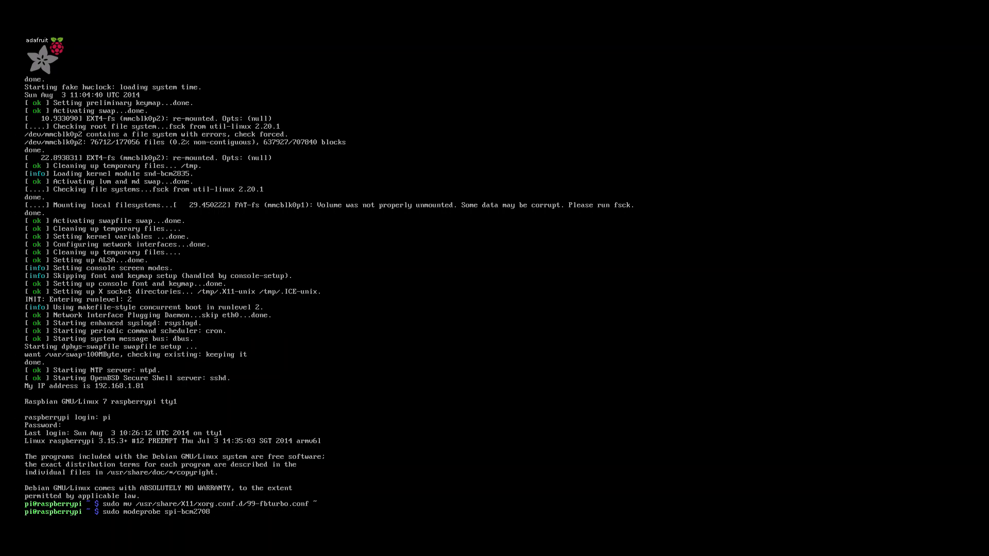
key("Return")
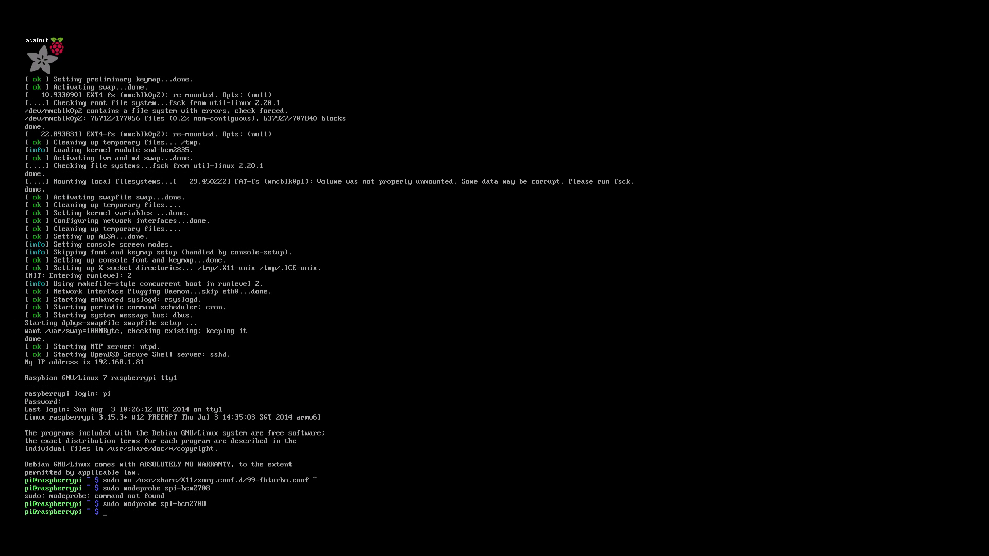
Step: Load fbtft_device with name=adafruitts rotate=90 via sudo modprobe
type("su")
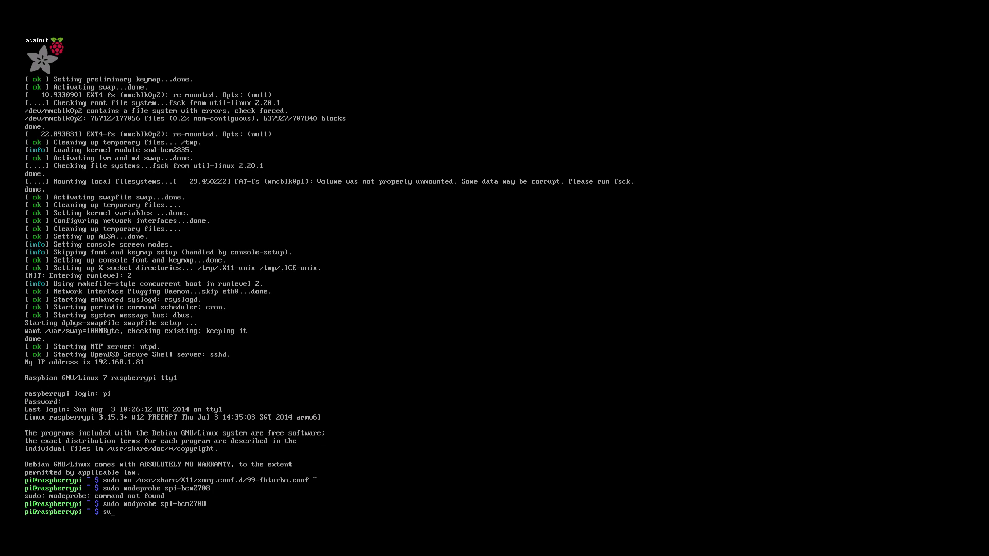
type("sudo modprobe")
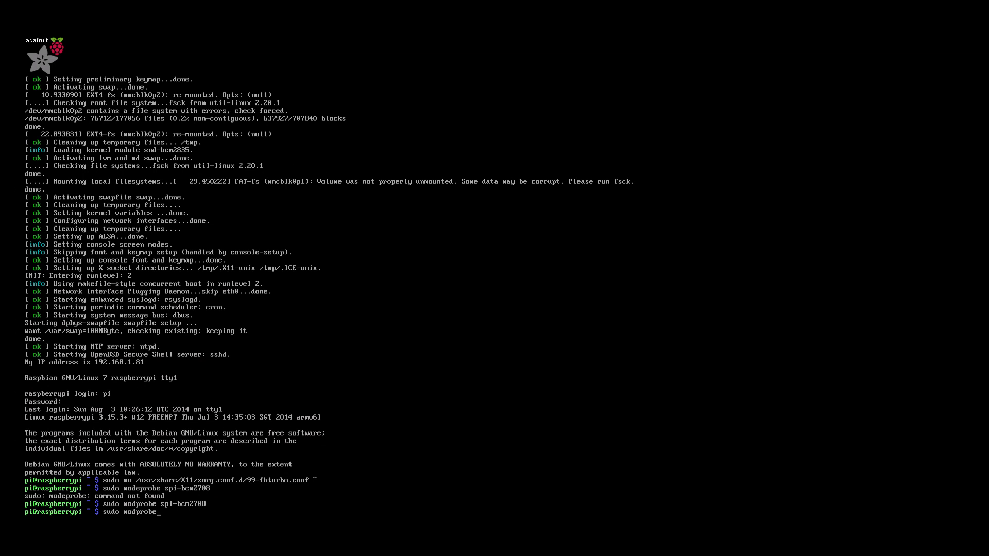
type("ft")
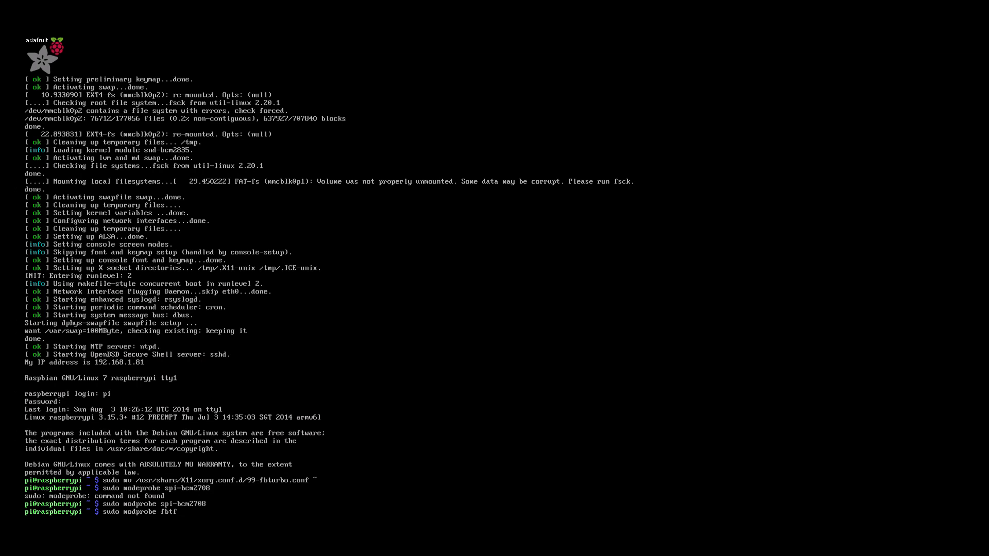
type("t_device")
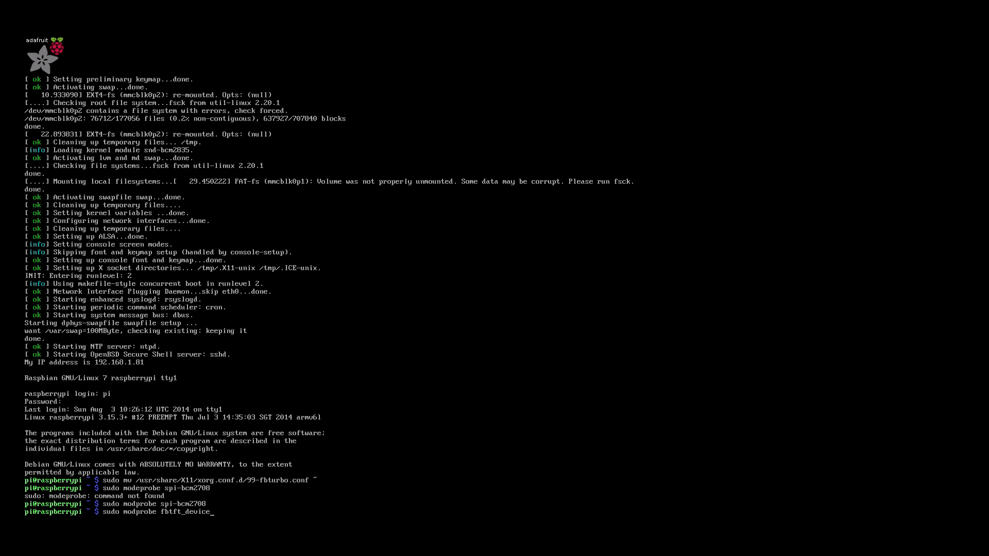
type("name")
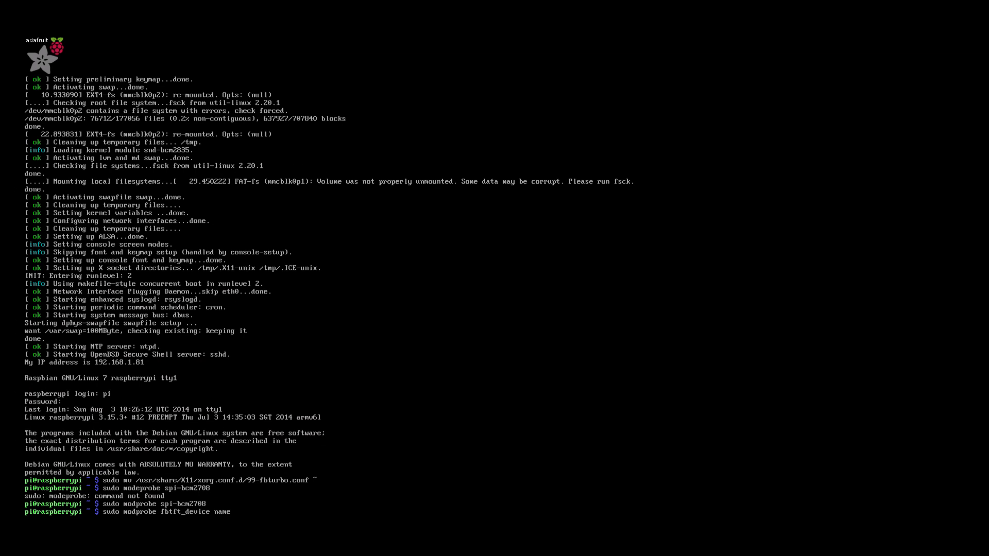
type("=adafruitts")
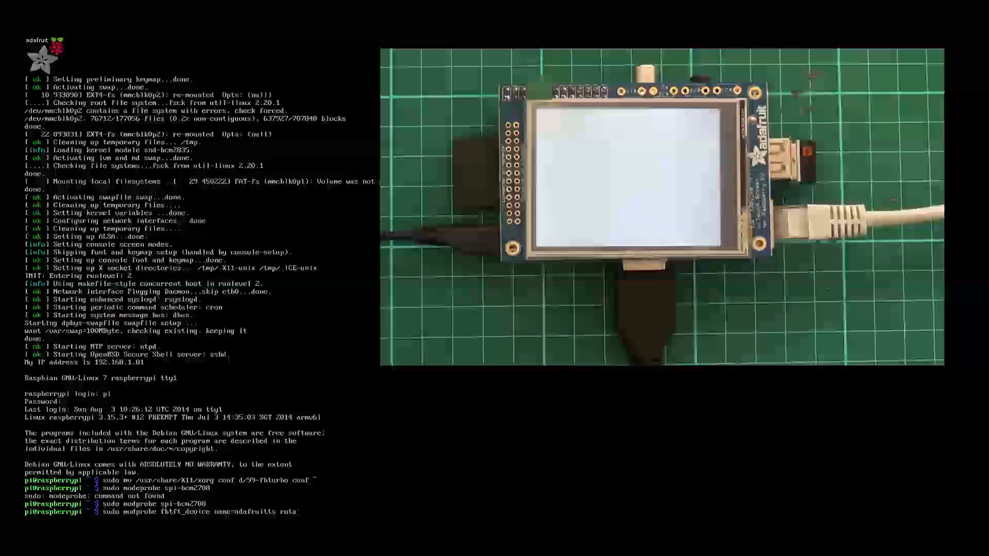
type("rotate=90")
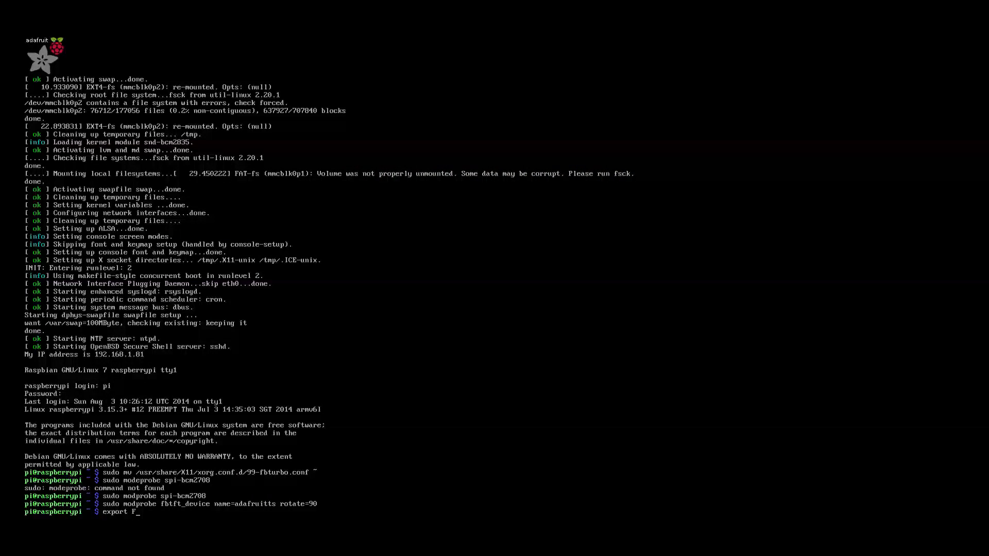
Step: Export FRAMEBUFFER=/dev/fb1 and launch the desktop on the PiTFT with startx
type("RAMEBUFFER")
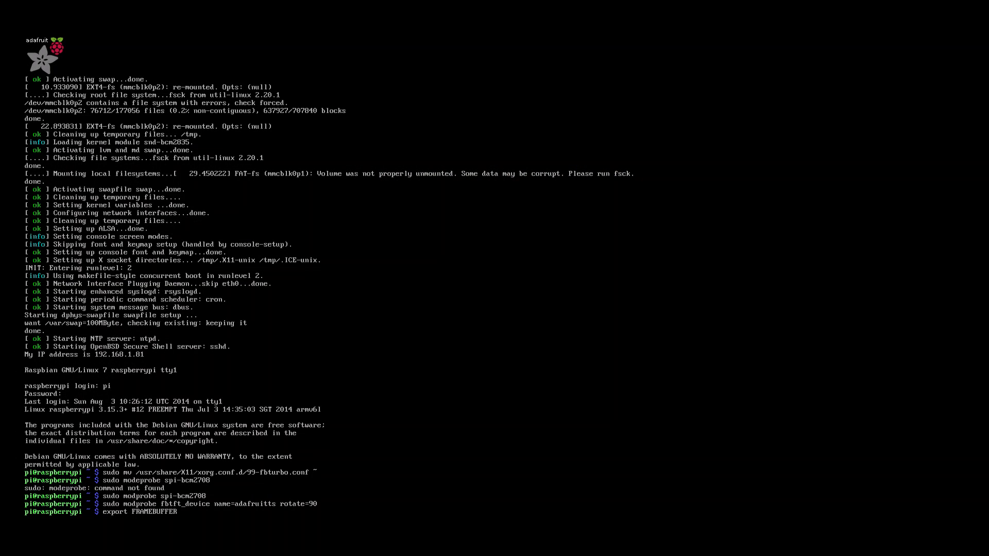
type("=")
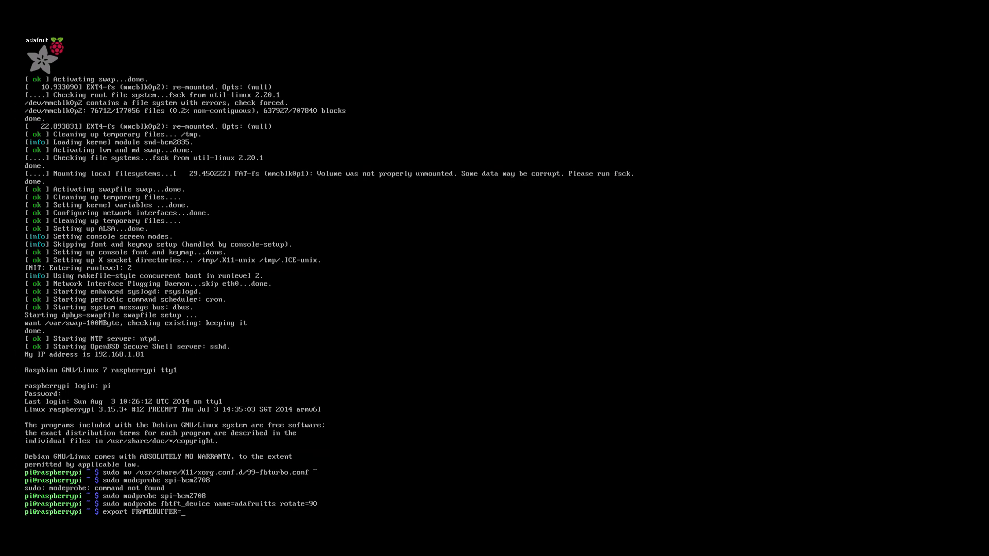
type("/dev")
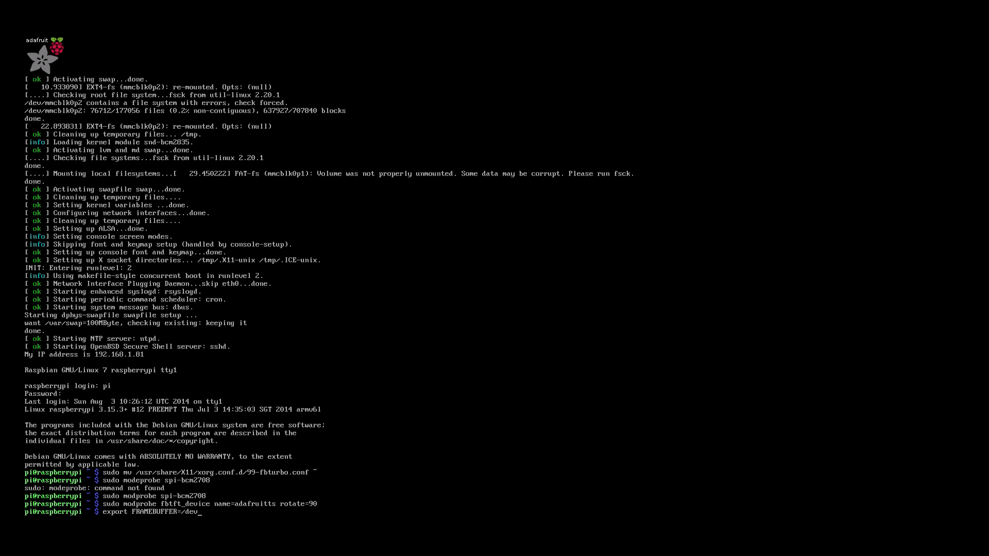
type("fb1")
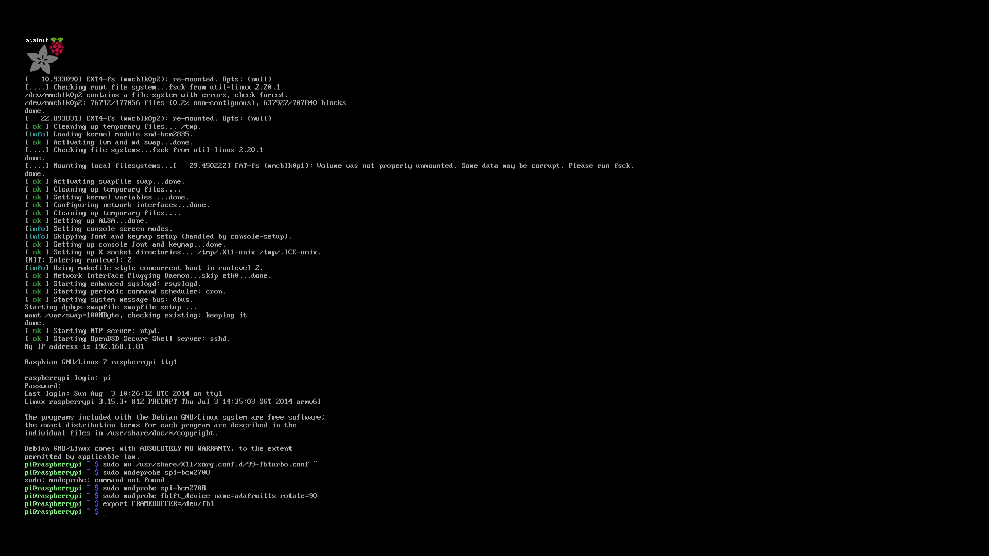
type("start")
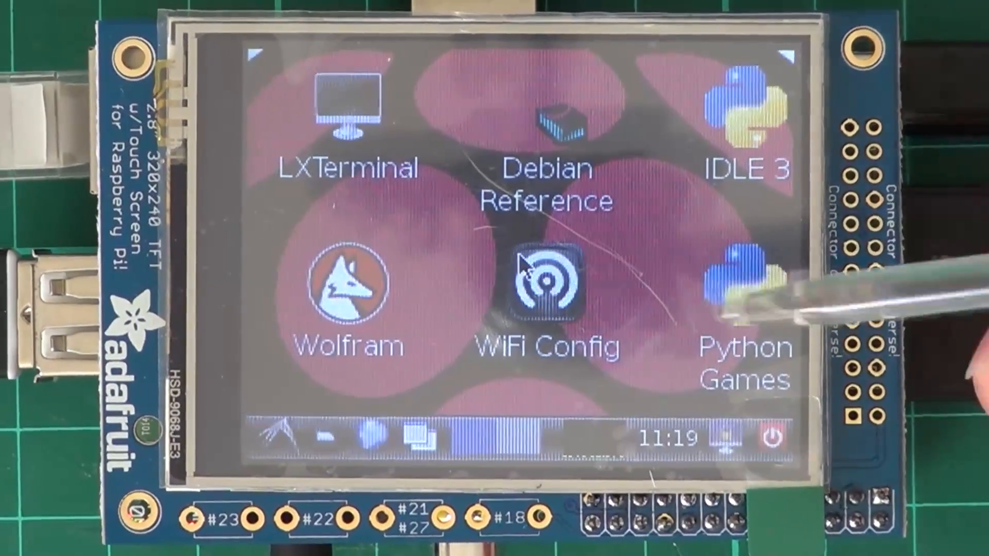
Step: Select the Debian Reference and WiFi Config desktop icons by touch on the PiTFT
left_click(546, 183)
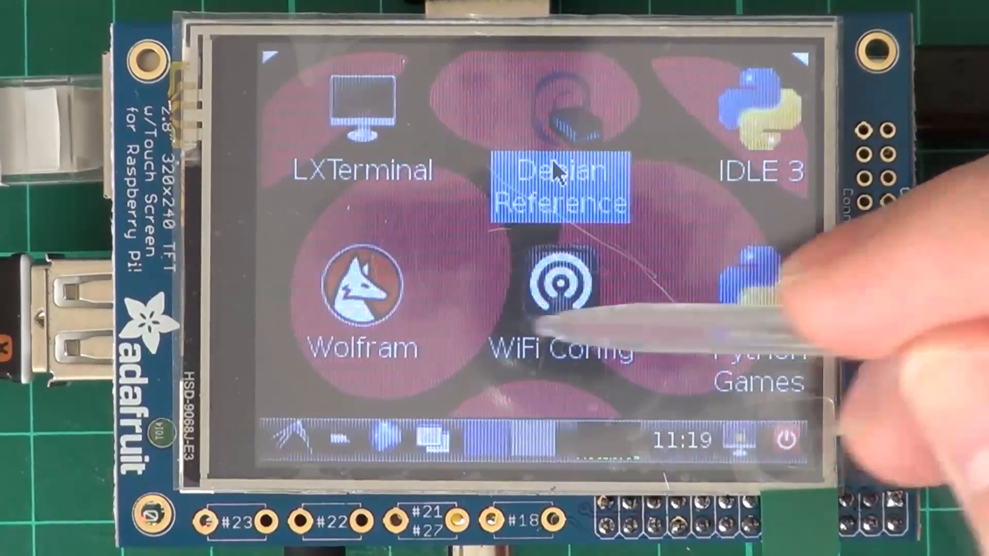
left_click(561, 297)
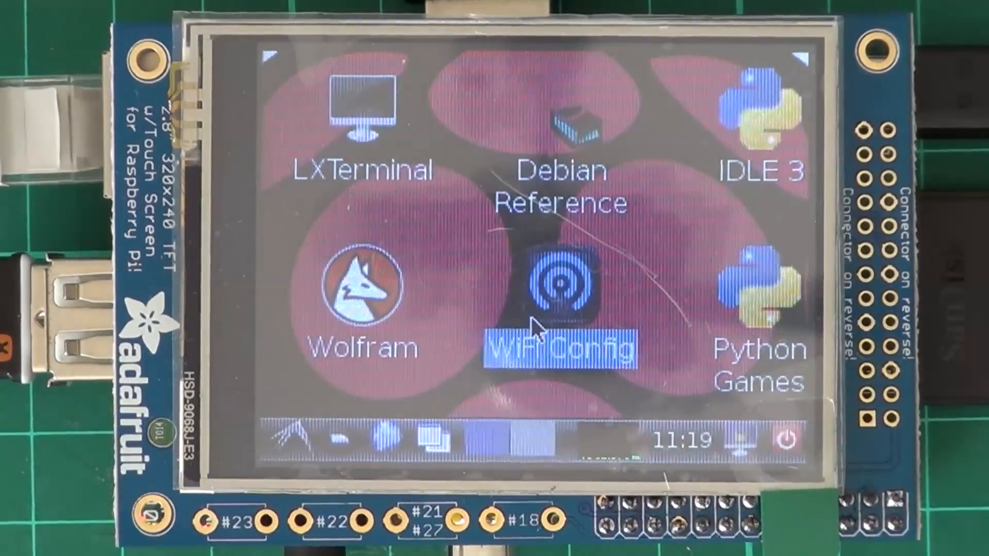
mouse_move(654, 303)
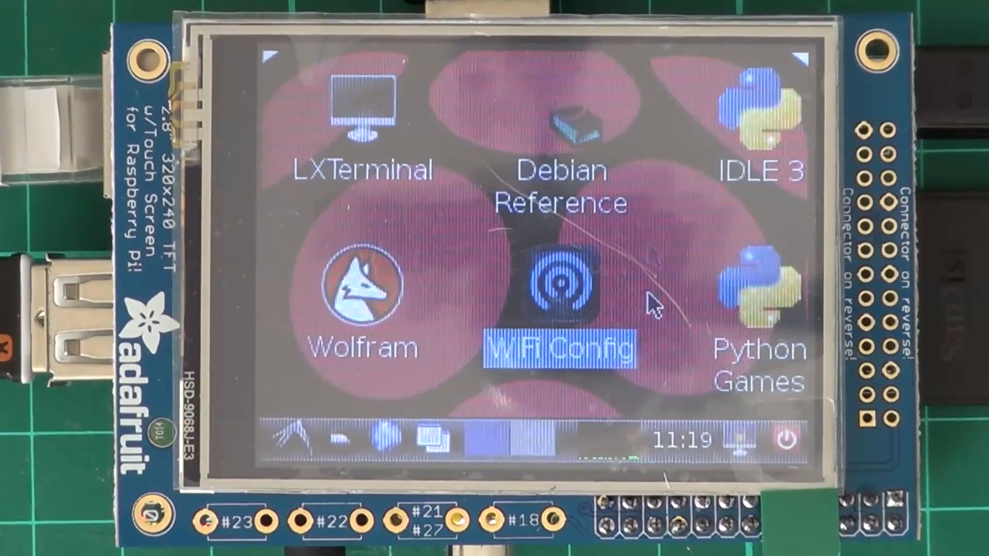
mouse_move(455, 290)
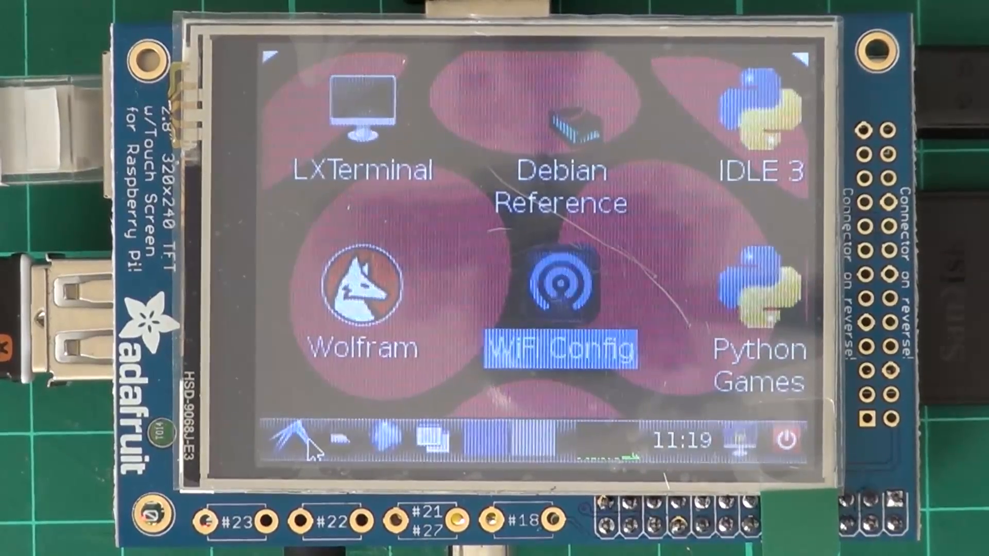
Step: Log out of the LXDE session from the start menu and confirm Logout
left_click(291, 437)
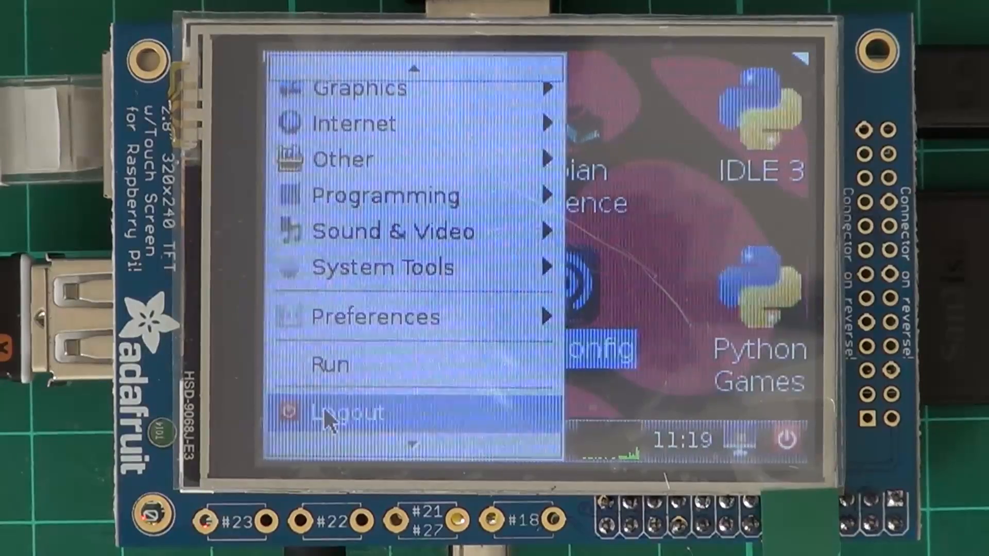
left_click(347, 413)
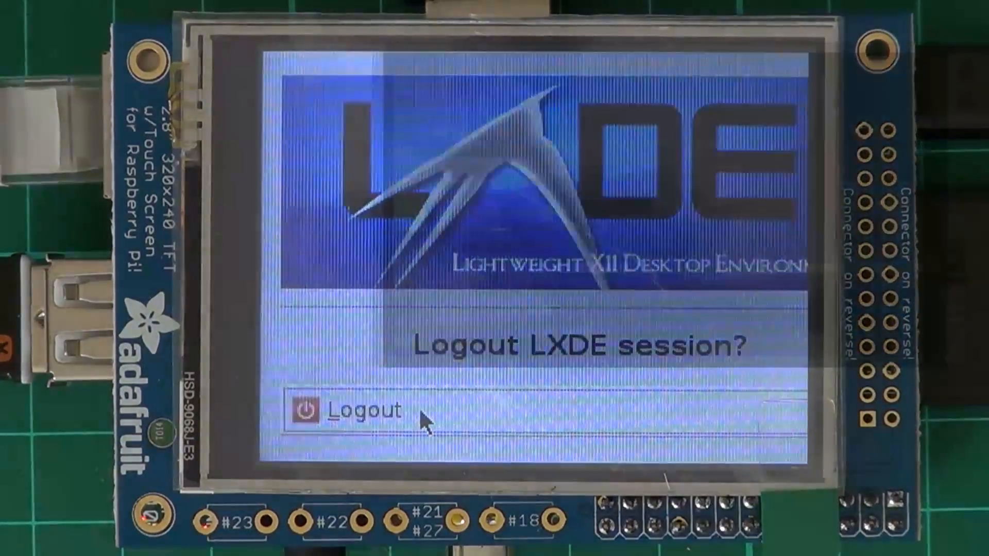
left_click(360, 411)
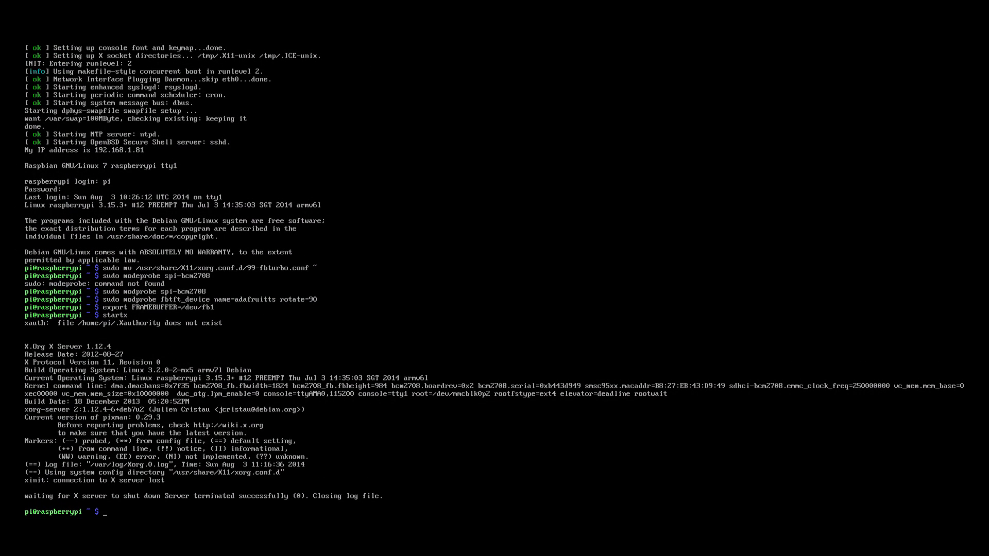
mouse_move(196, 297)
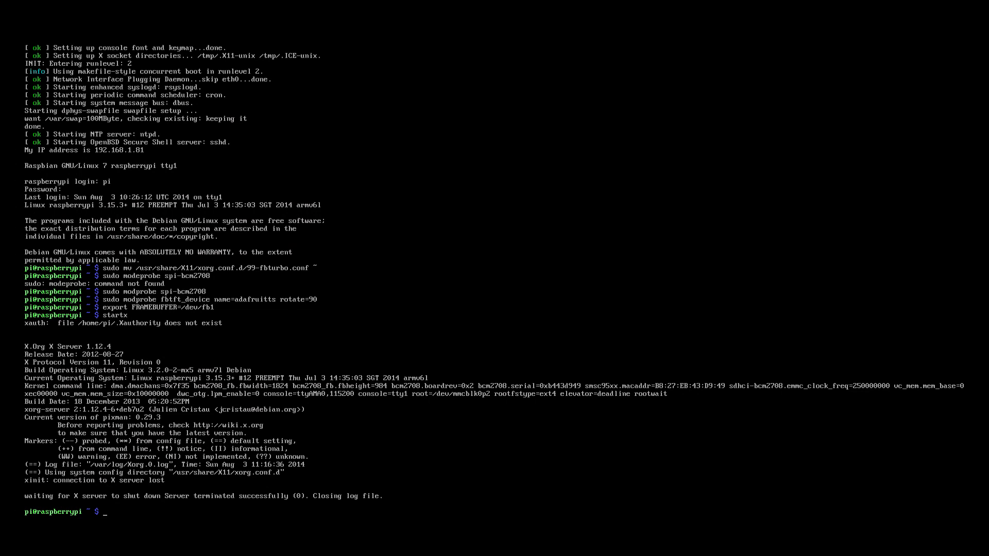
Step: Edit /etc/modules with sudo nano
type("su")
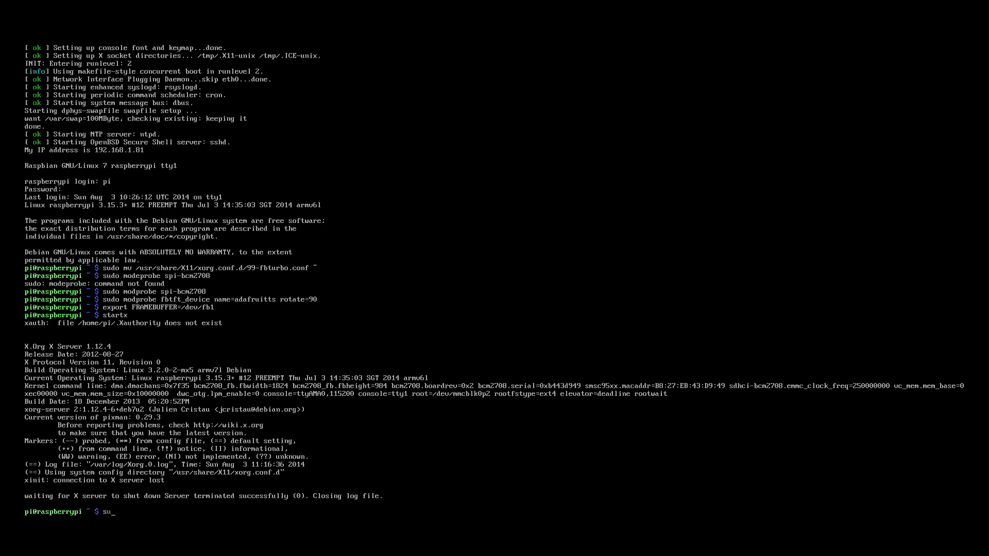
type("sudo na")
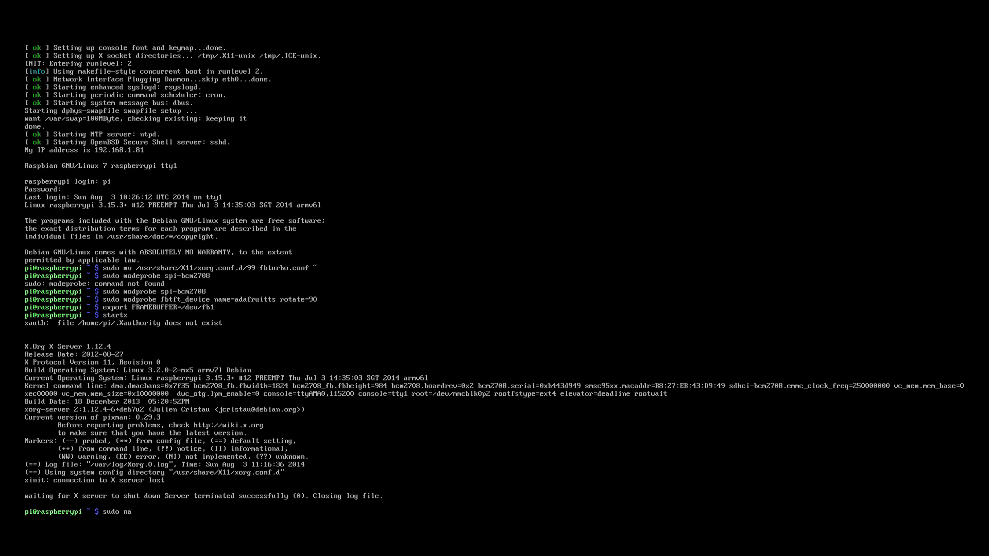
type("no")
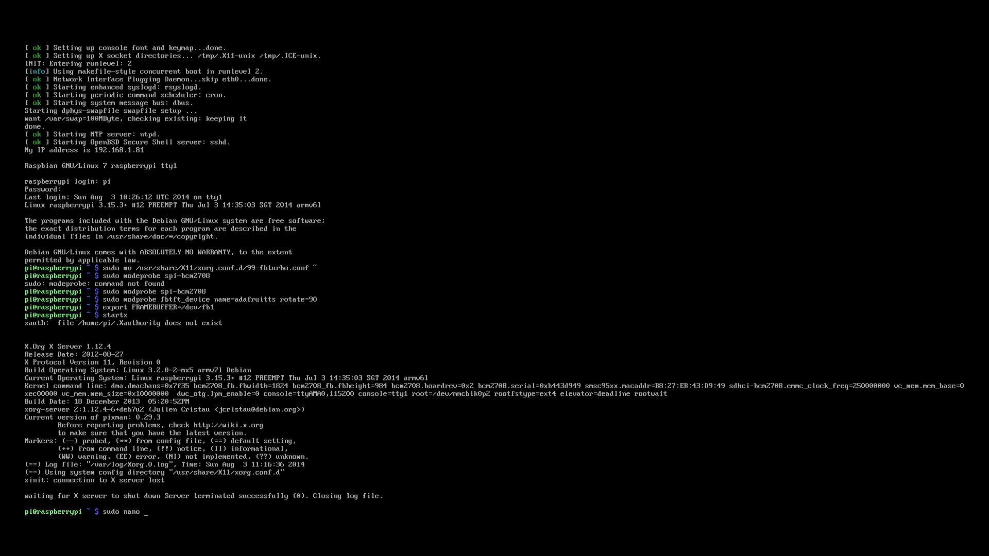
type("/etc")
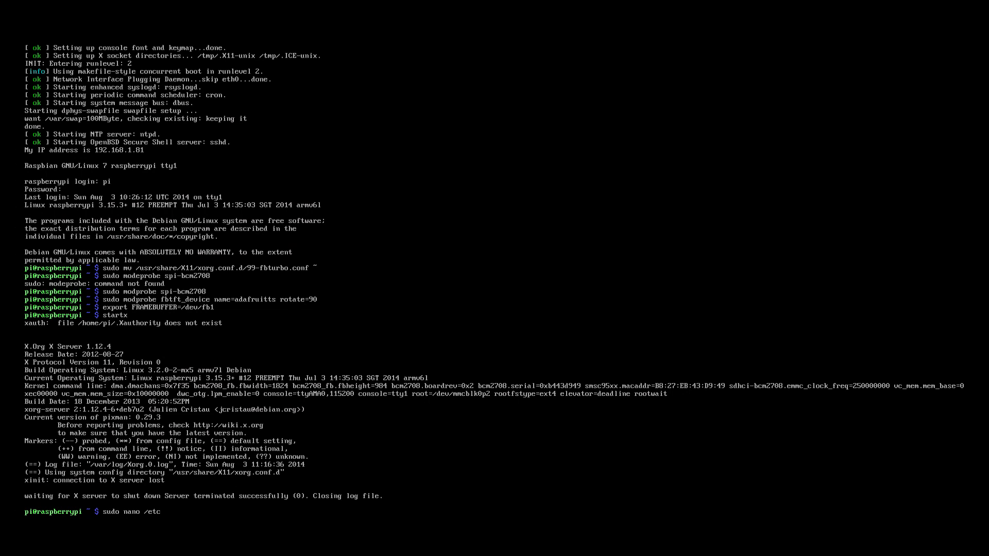
type("module")
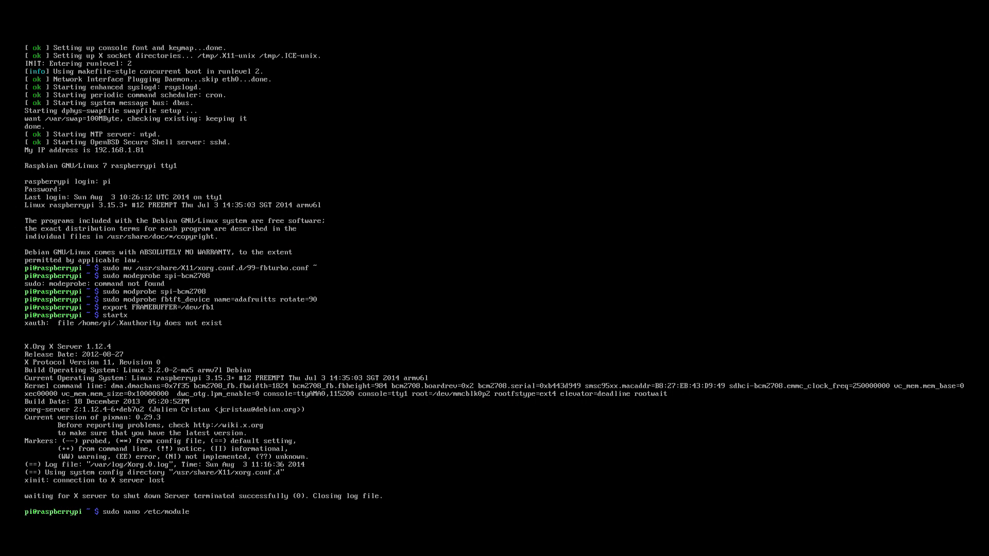
key("Return")
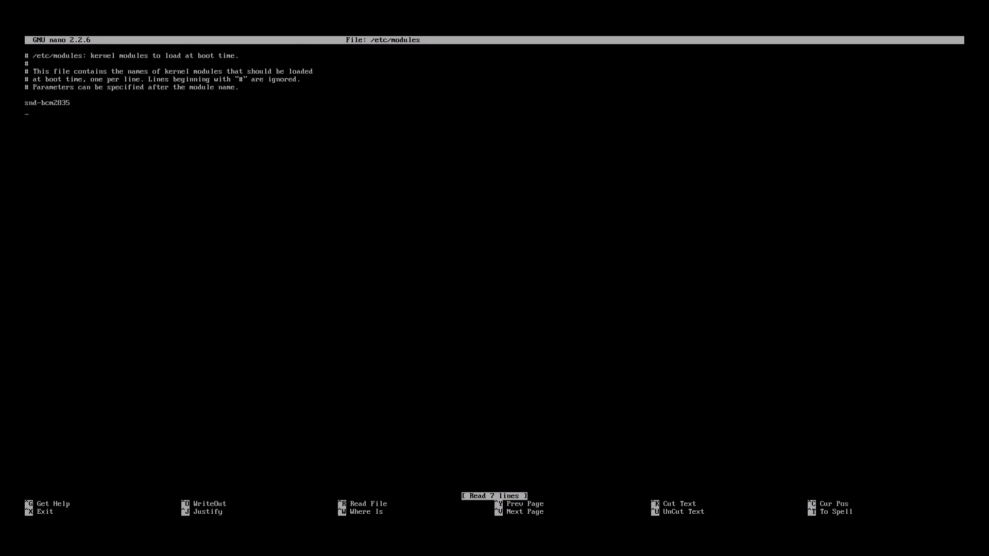
Step: Add spi-bcm2708 and fbtft_device lines to /etc/modules and save the file
type("s")
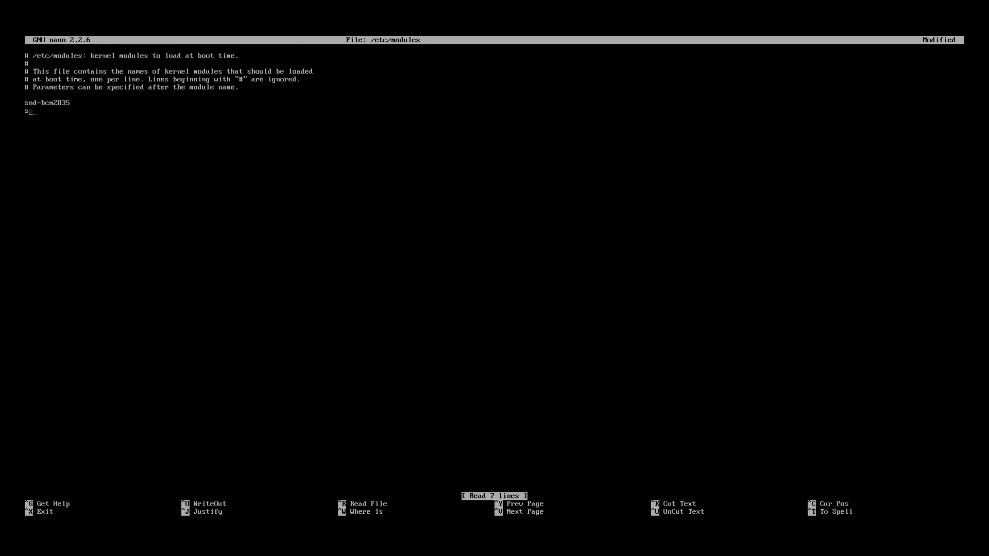
type("pi-bcm27")
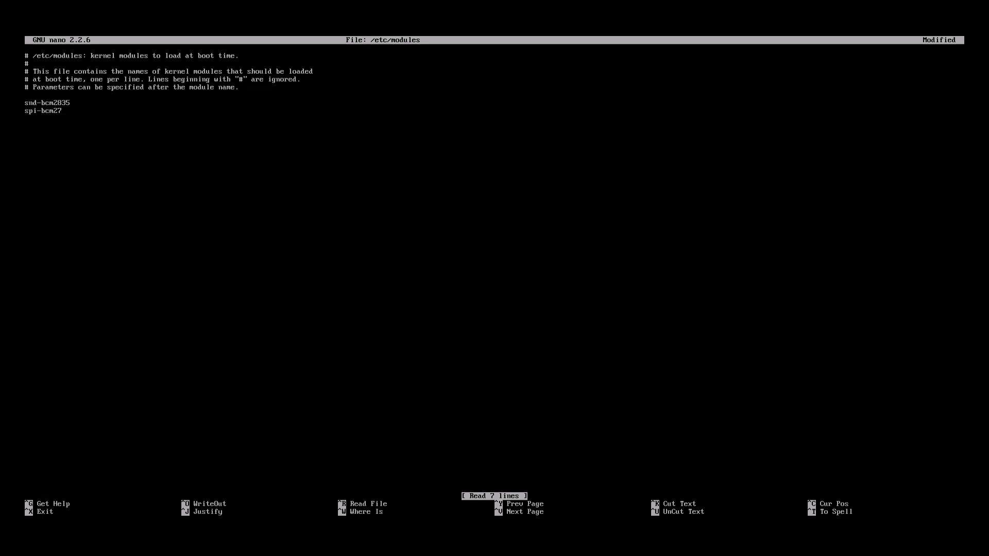
type("08")
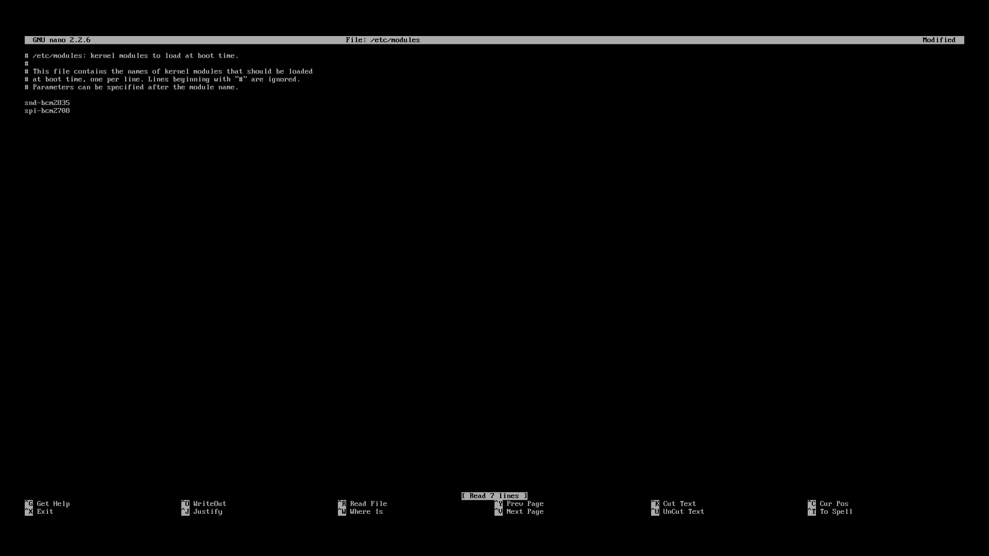
type("fbtft")
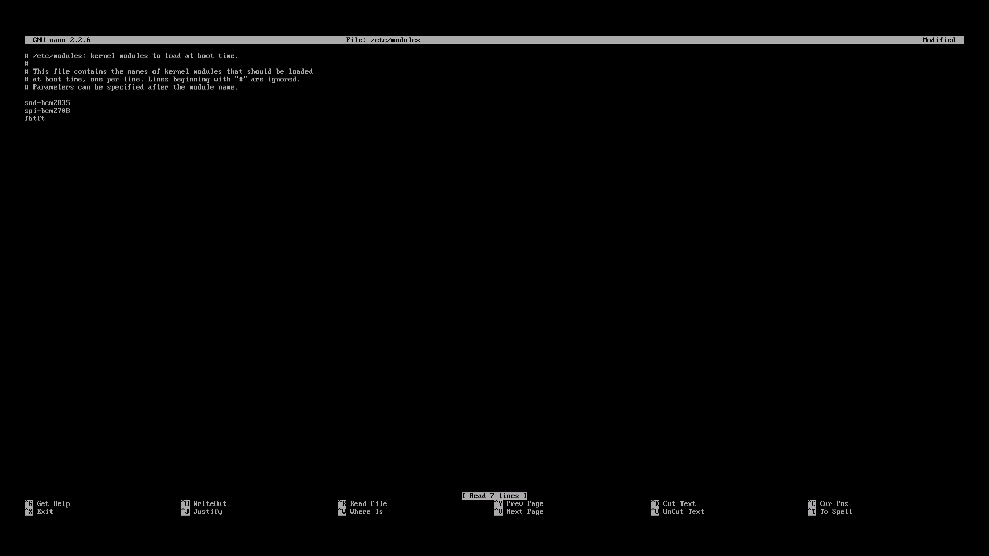
type("_device")
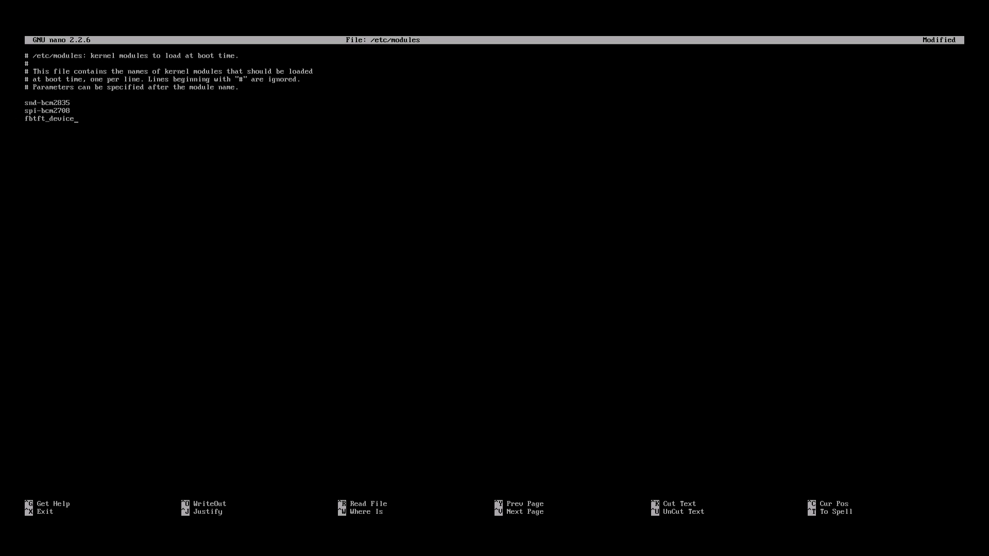
key("ctrl+x")
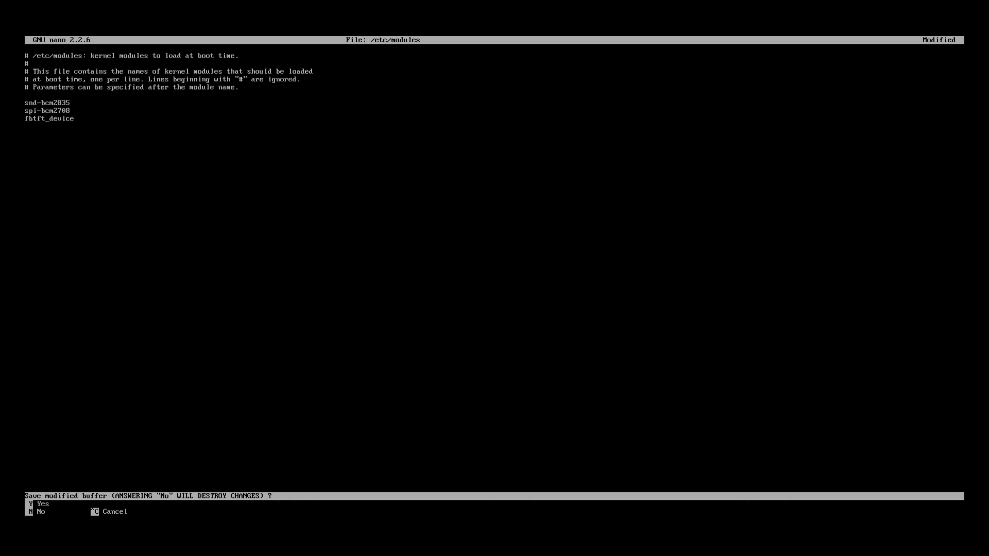
key("y")
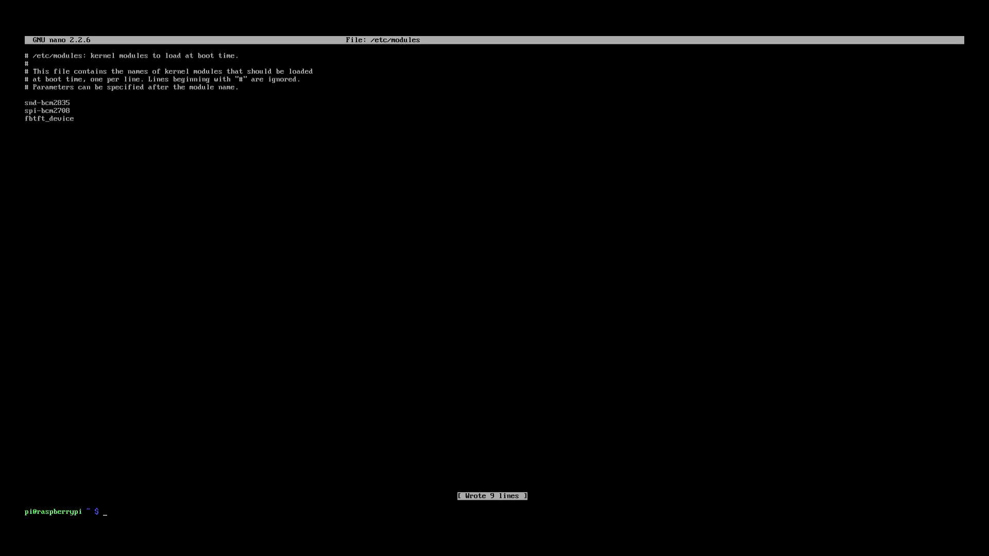
Step: Edit /etc/modprobe.d/adafruit.conf with sudo nano
type("su")
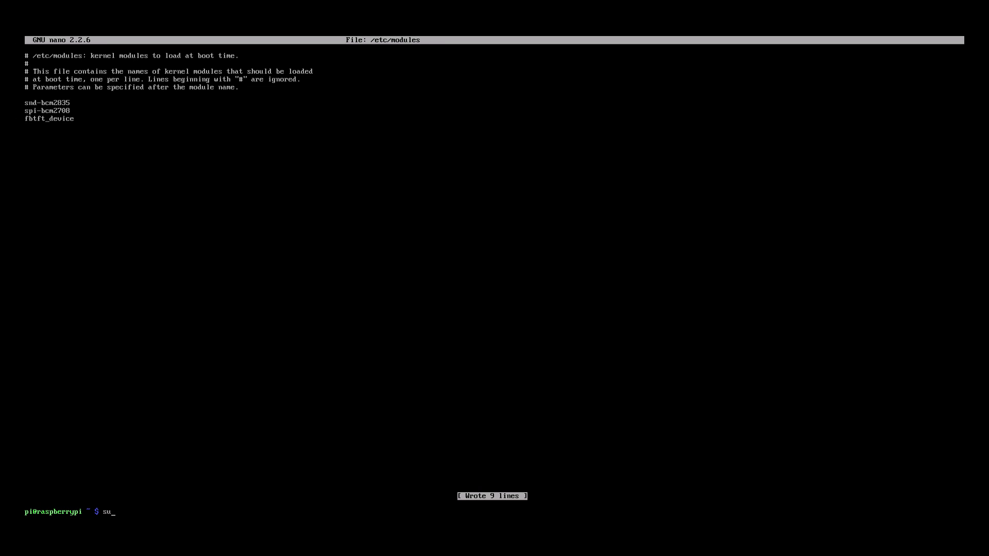
type("do na")
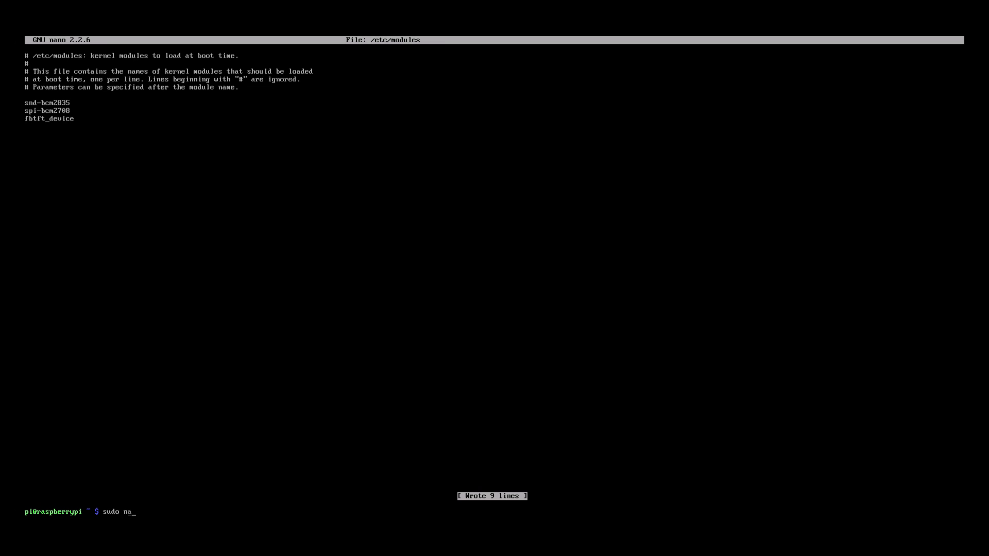
type("no")
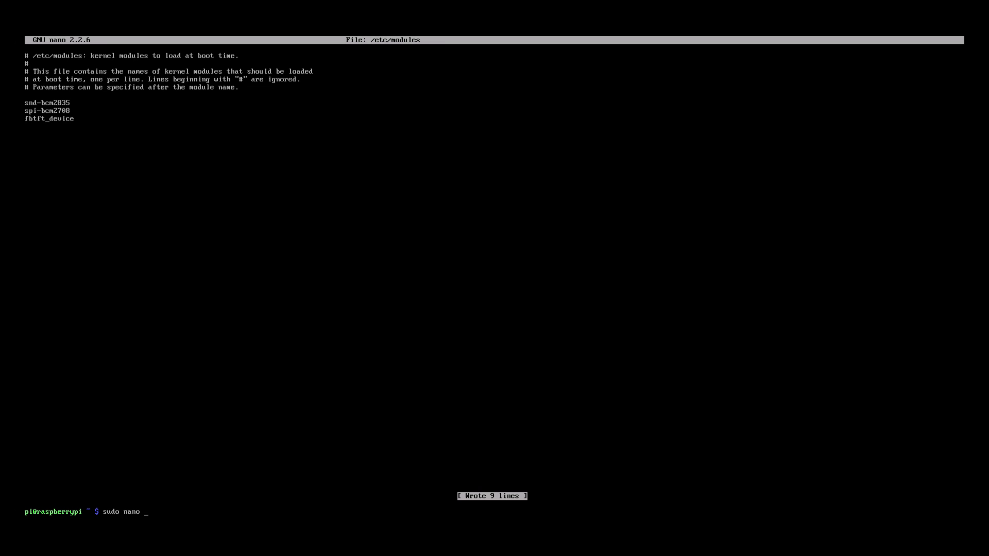
type("/etc/")
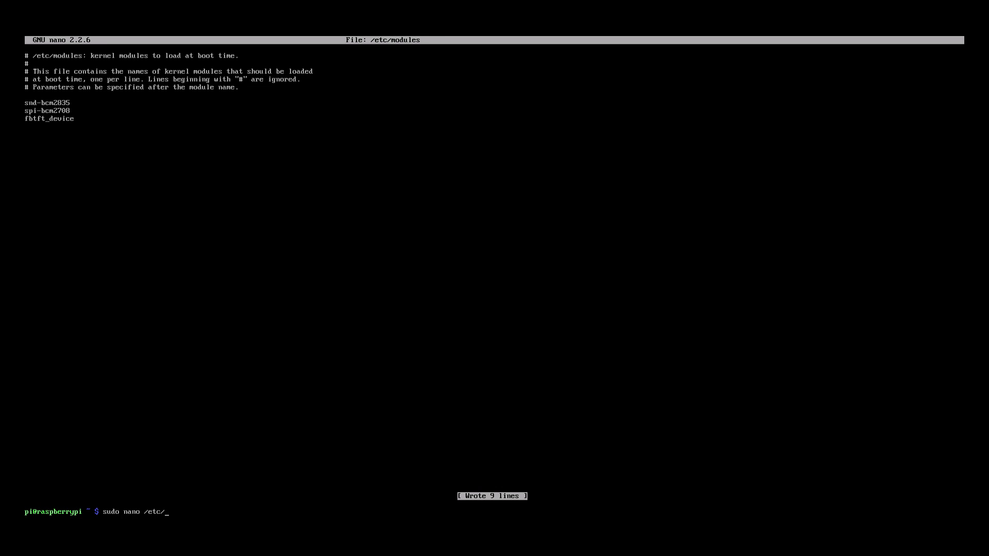
type("modprobe")
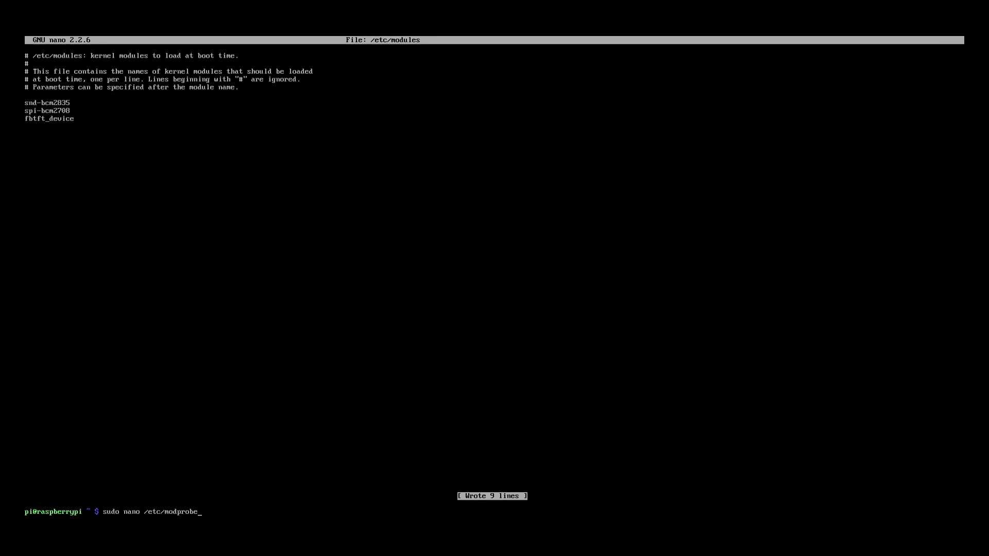
type(".d/ad")
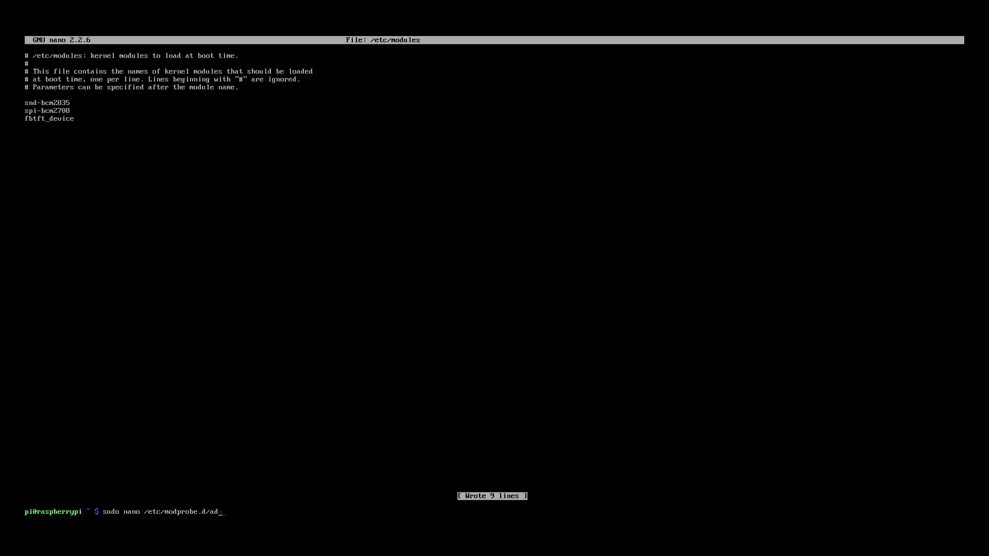
type("afruit.")
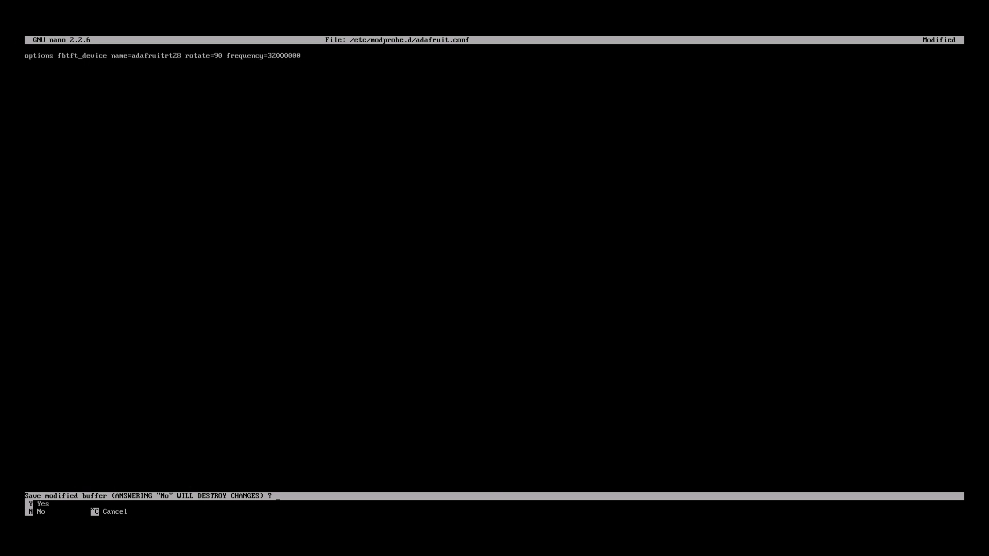
Step: Confirm saving adafruit.conf with the adafruitrt28, rotate=90, frequency=32000000 options line
key("y")
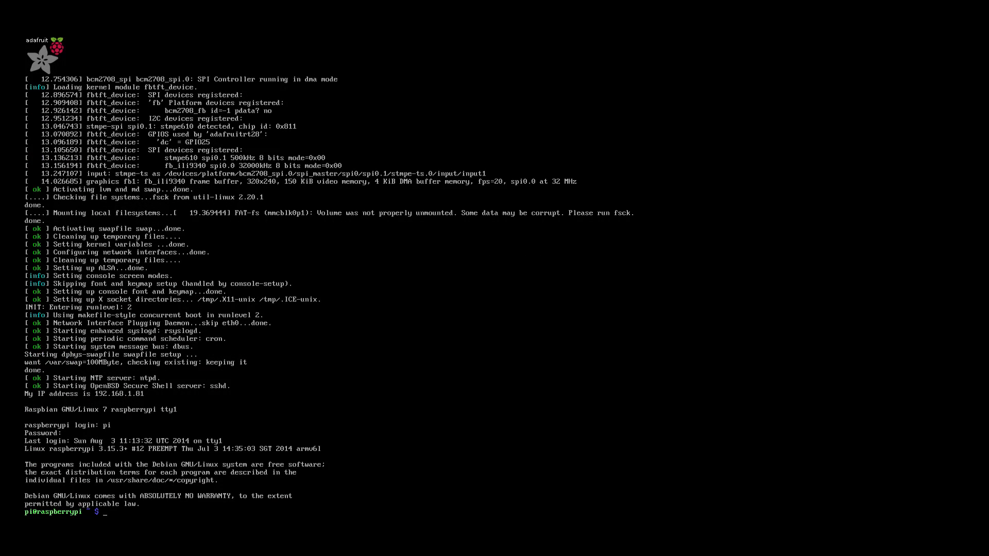
Step: Create the /etc/X11/xorg.conf.d folder with sudo mkdir
type("sudo mk")
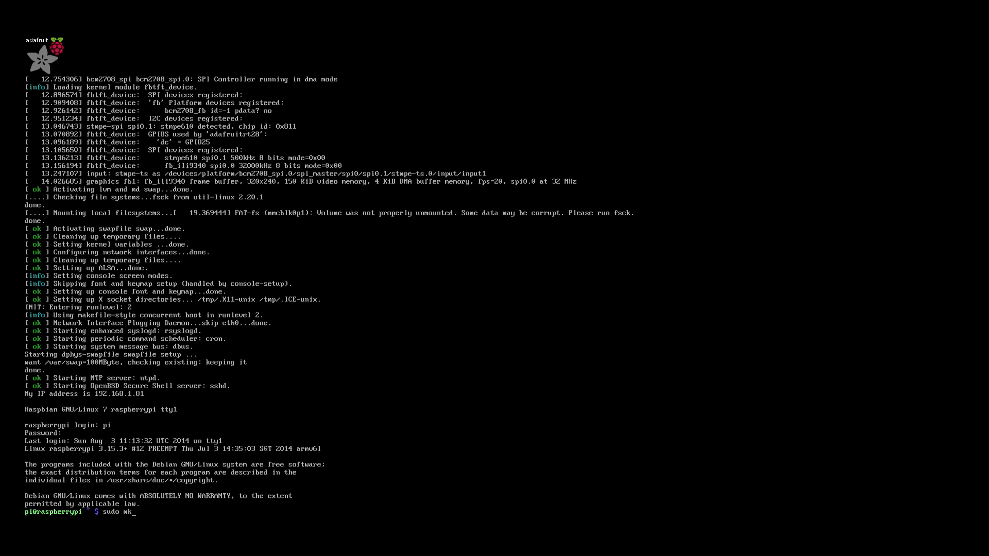
type("dir")
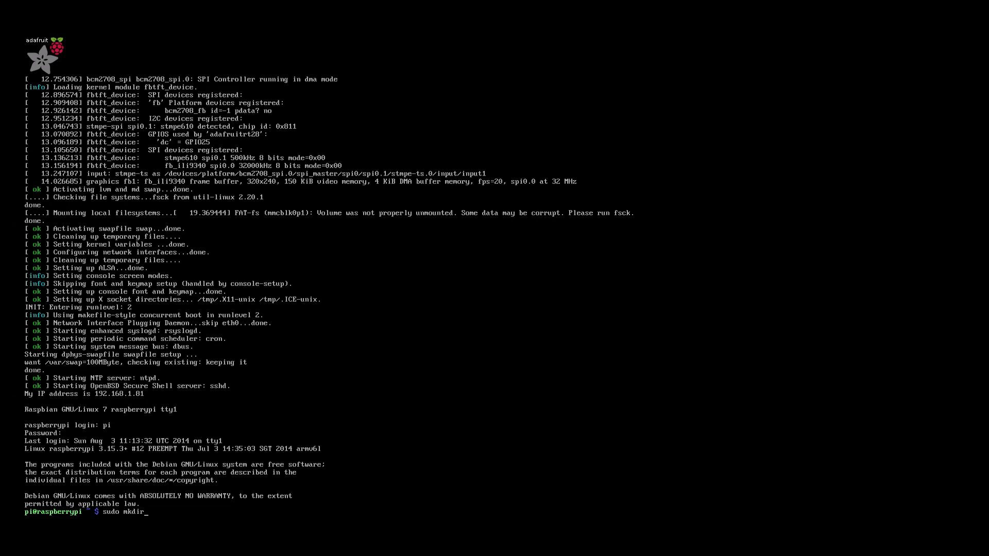
type("/etc/")
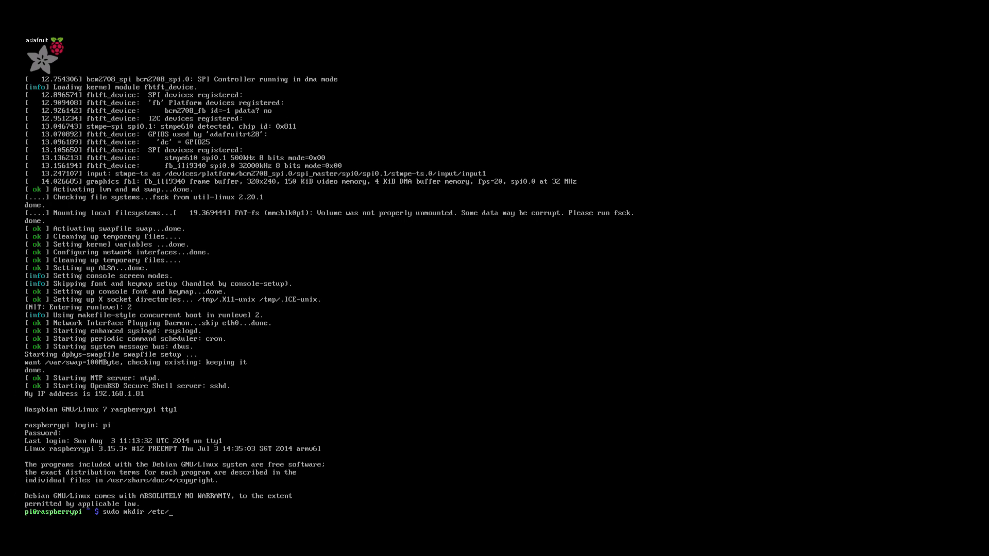
type("X11")
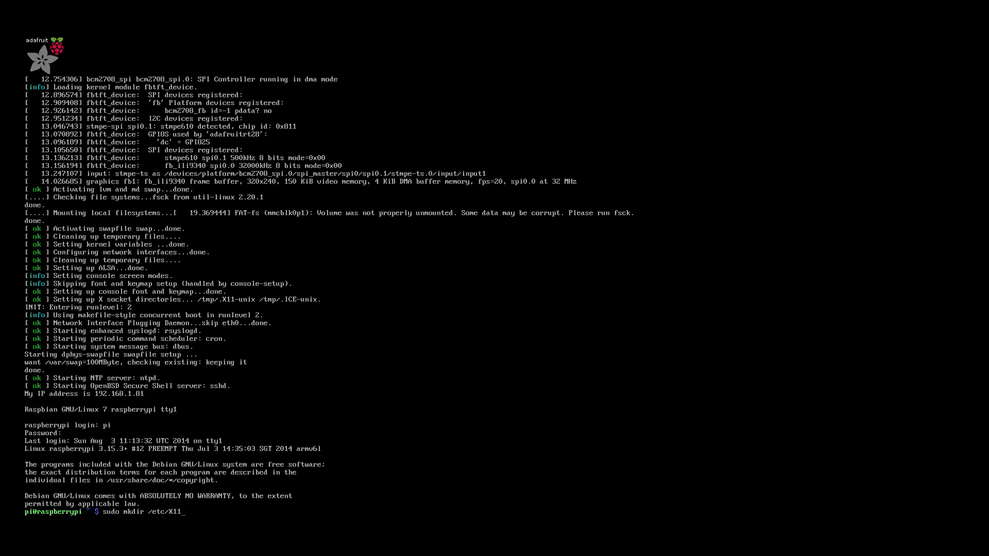
type("xorg.con")
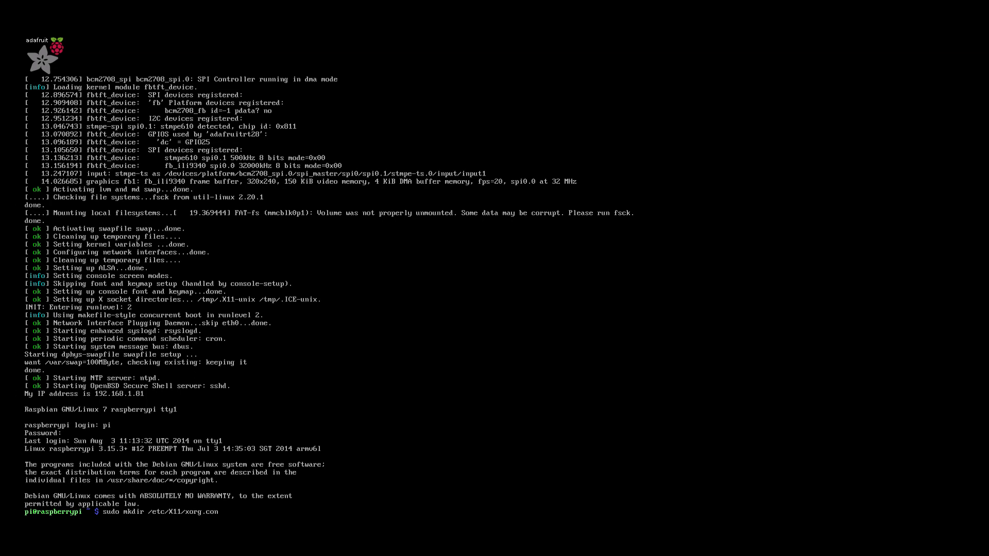
key("Return")
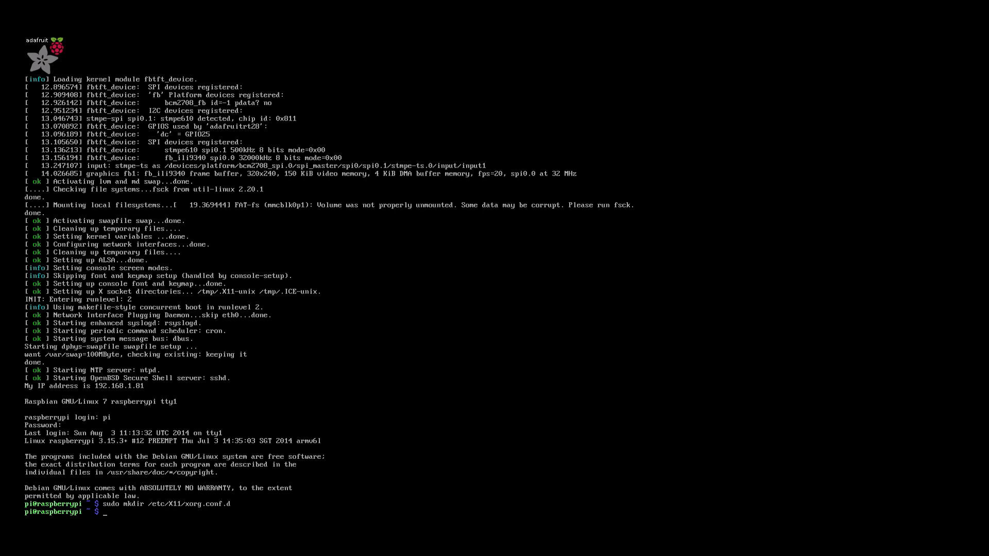
Step: Edit /etc/X11/xorg.conf.d/99-calibration.conf with sudo nano
type("sudo nano")
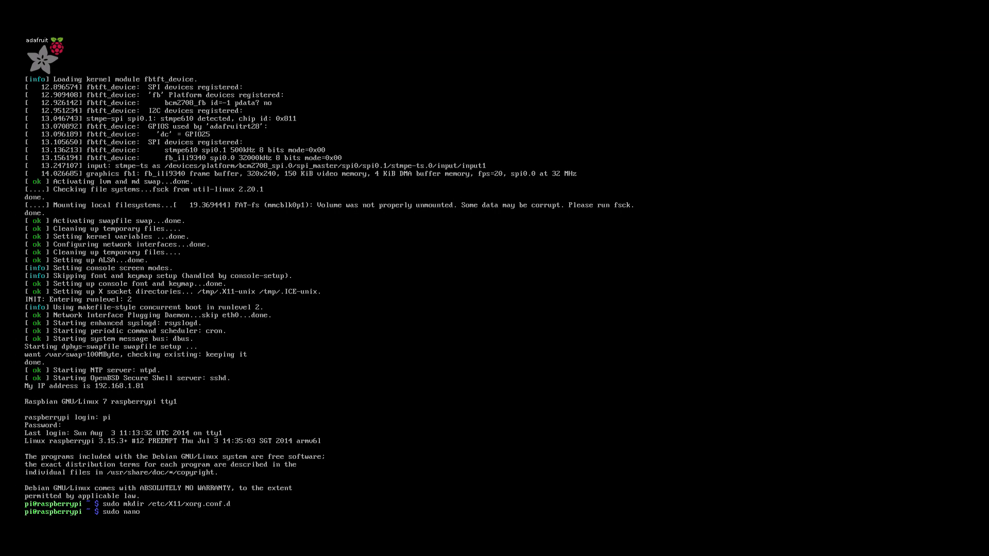
type("/etc/")
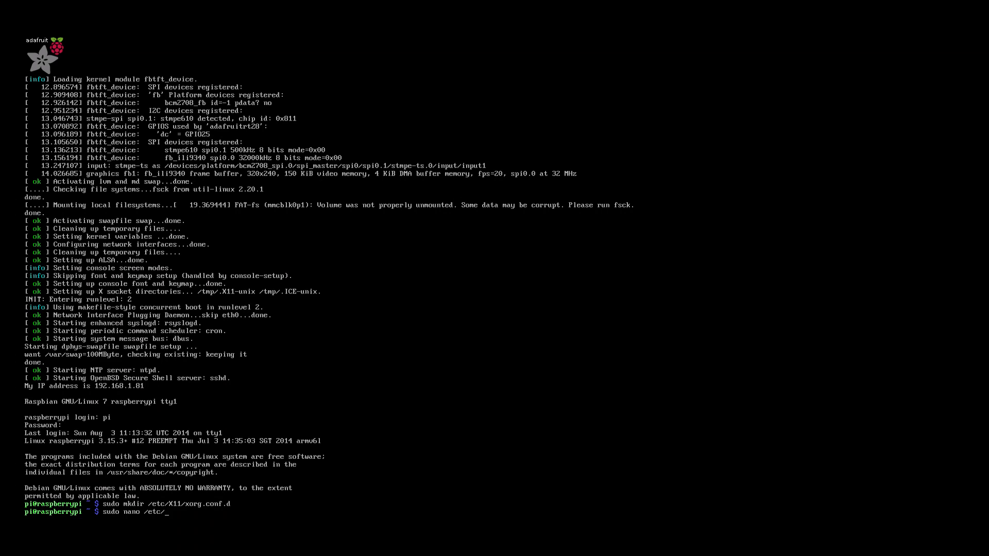
type("X11/x")
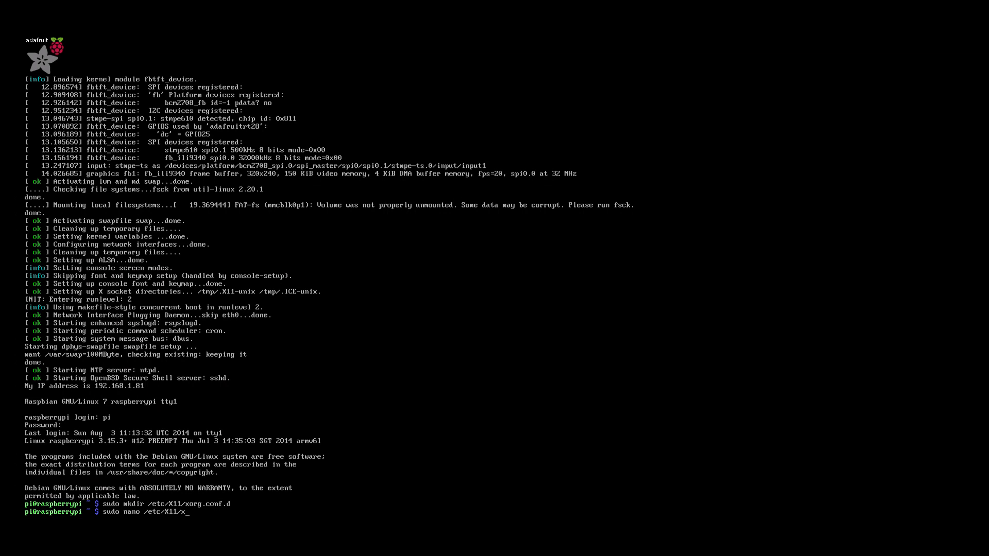
type("org.conf")
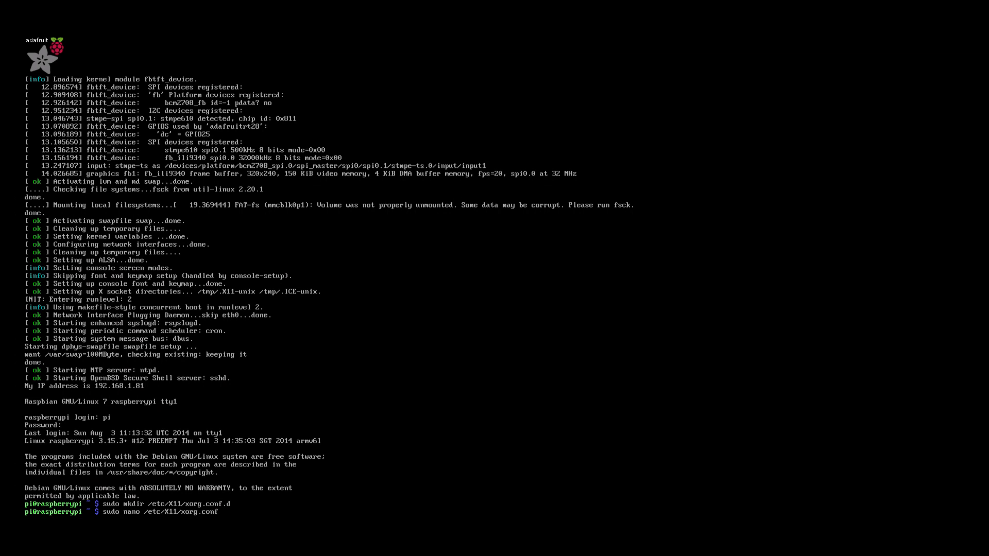
type("d")
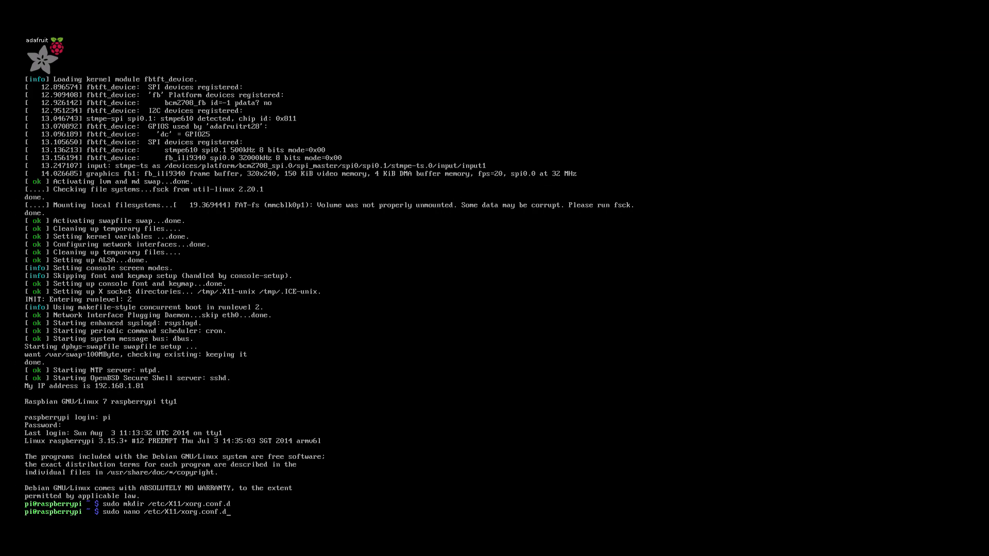
type("/99-cali")
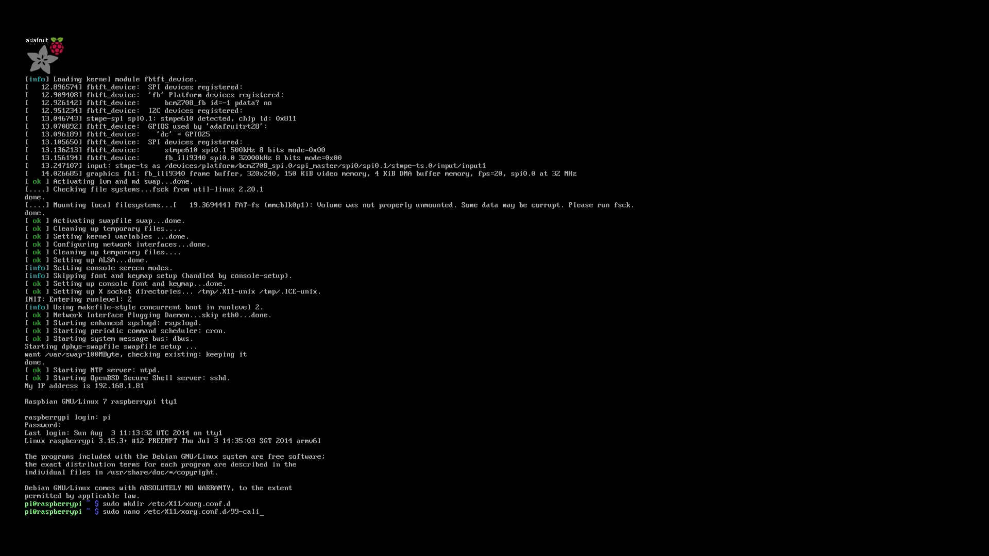
type("bration")
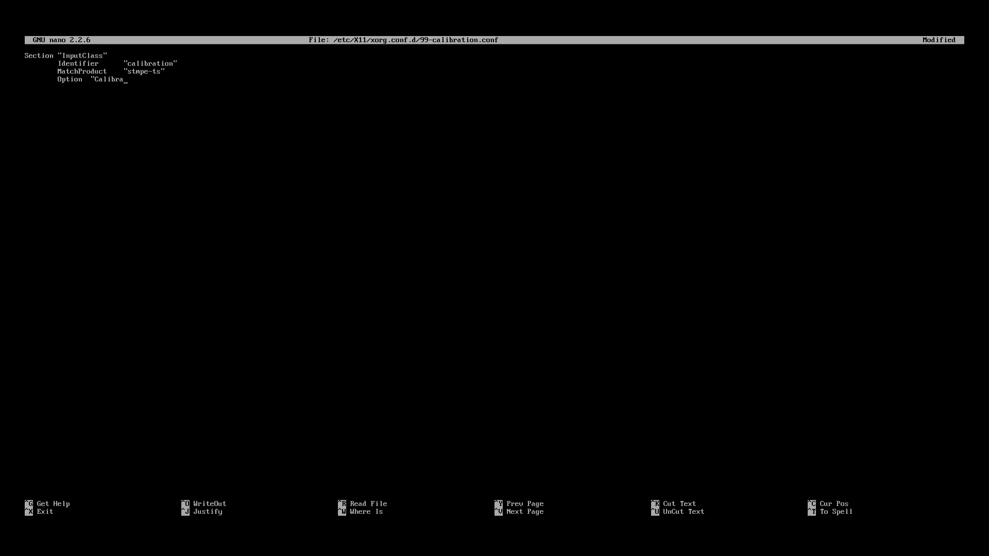
type("tion\"")
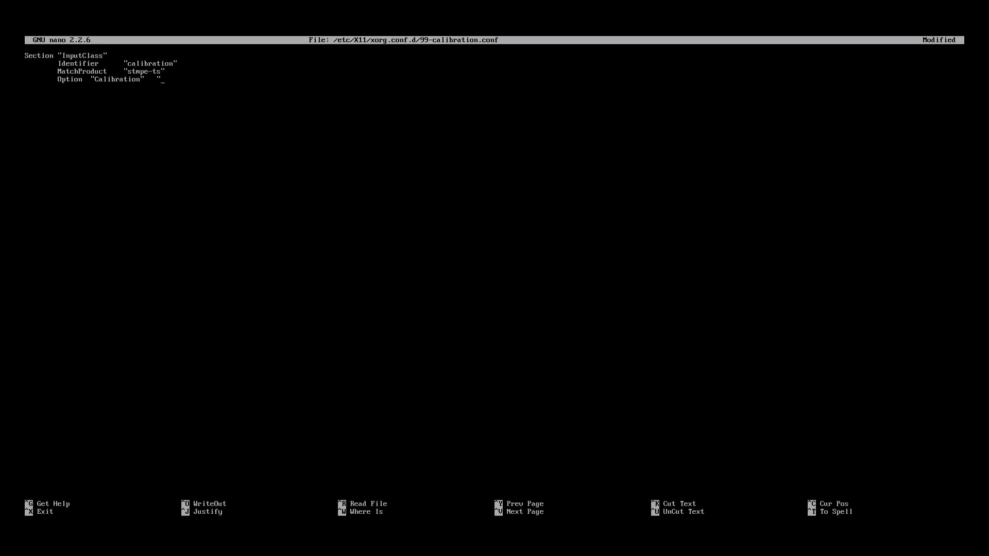
type("3800 200 200")
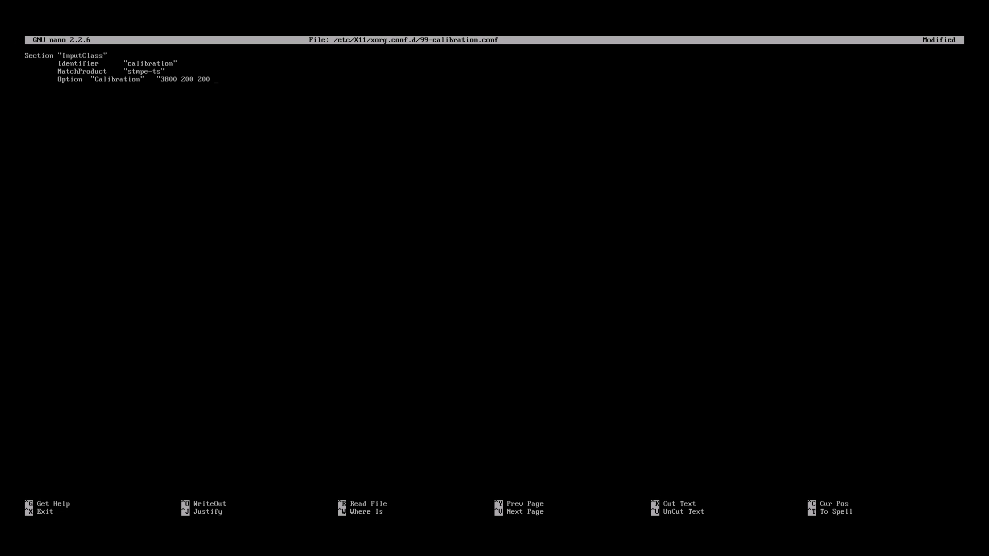
type("3800\"")
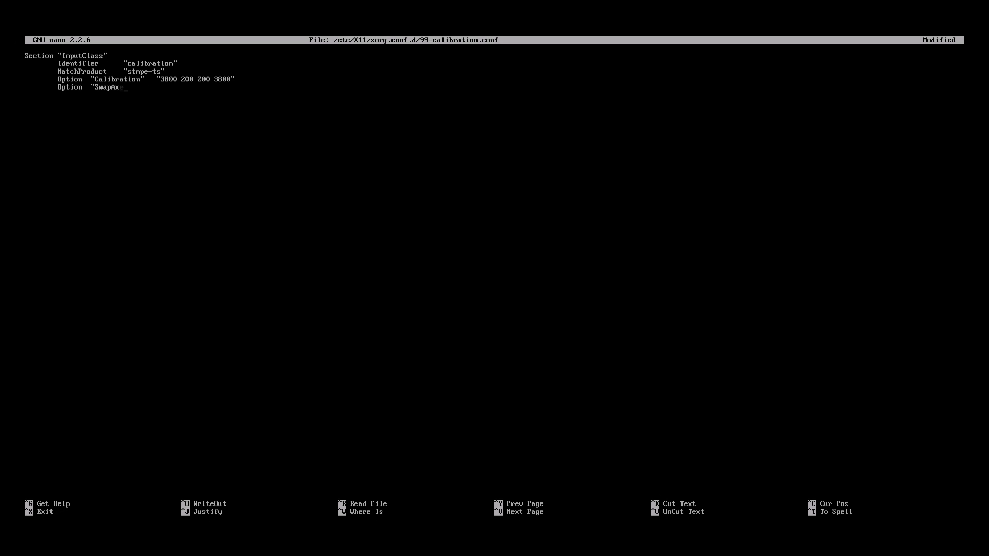
type("es\"      \"1\"")
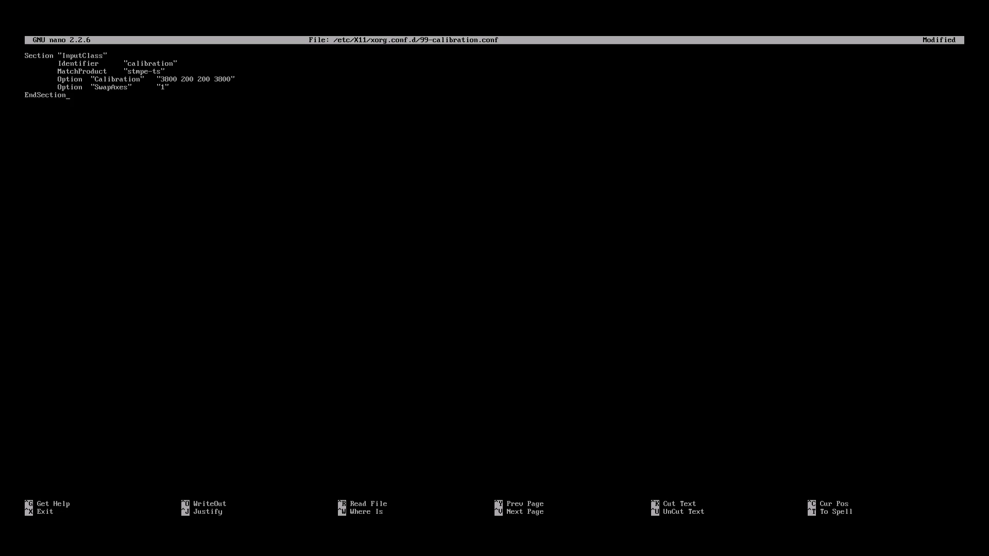
key("ctrl+x")
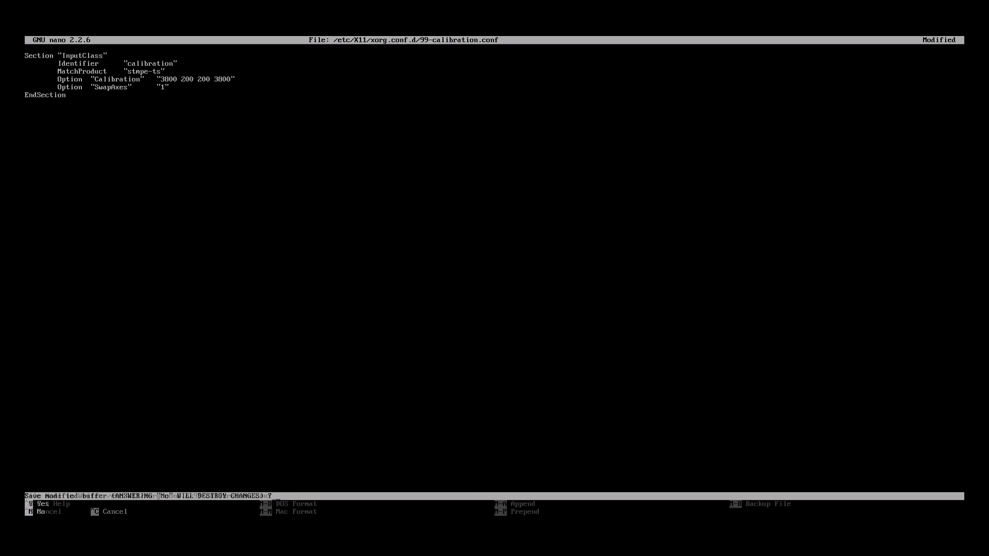
key("y")
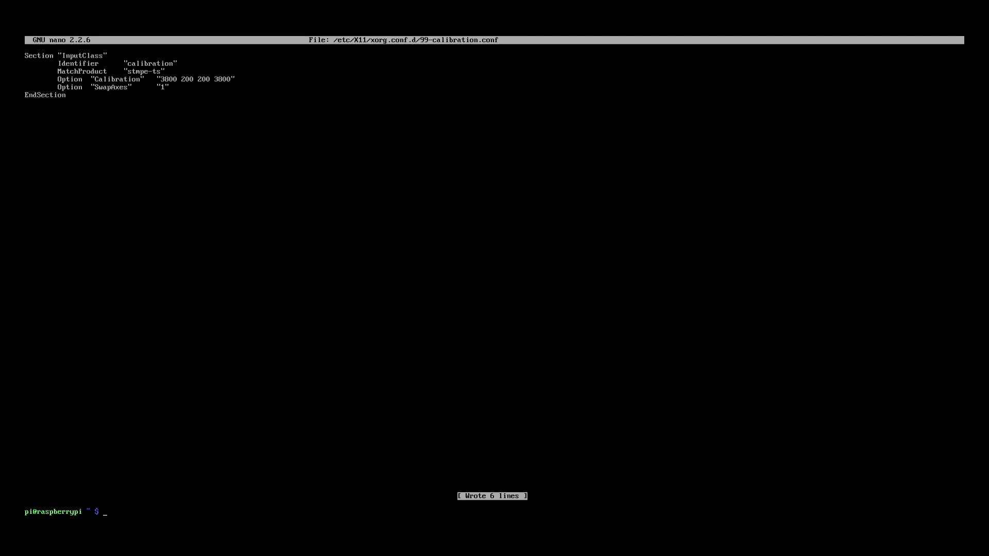
Step: Enter FRAMEBUFFER=/dev/fb1 startx to launch X on the fb1 framebuffer
type("FA")
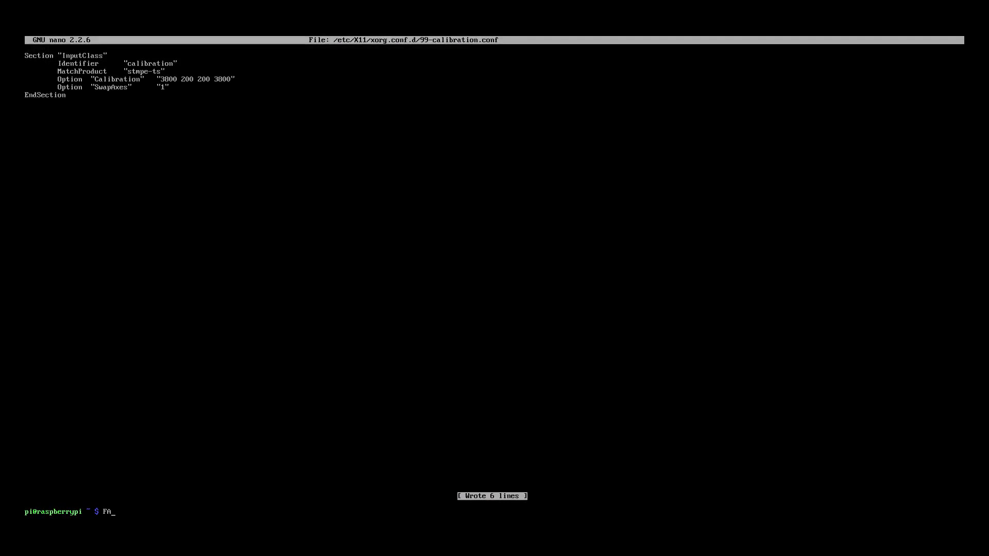
type("RAMEB")
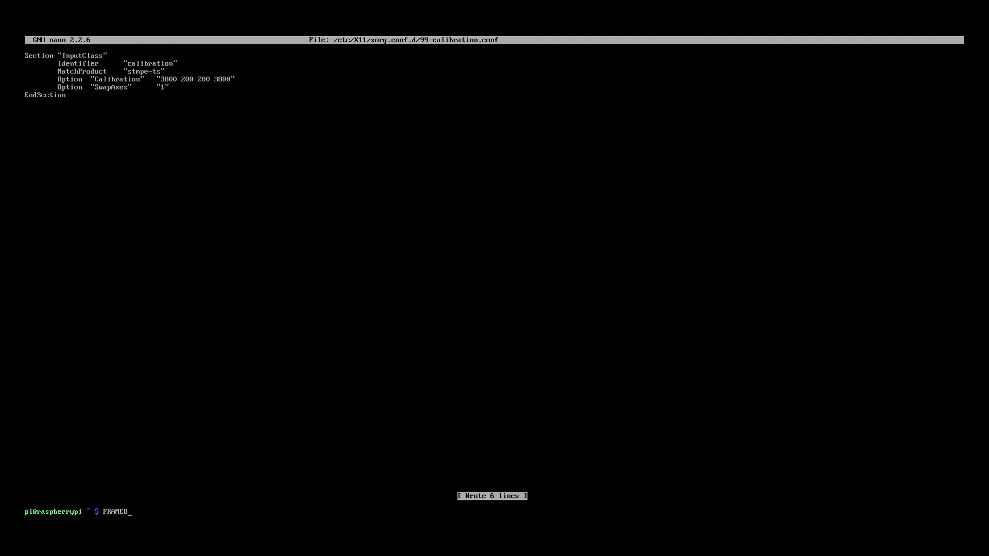
type("UFFER")
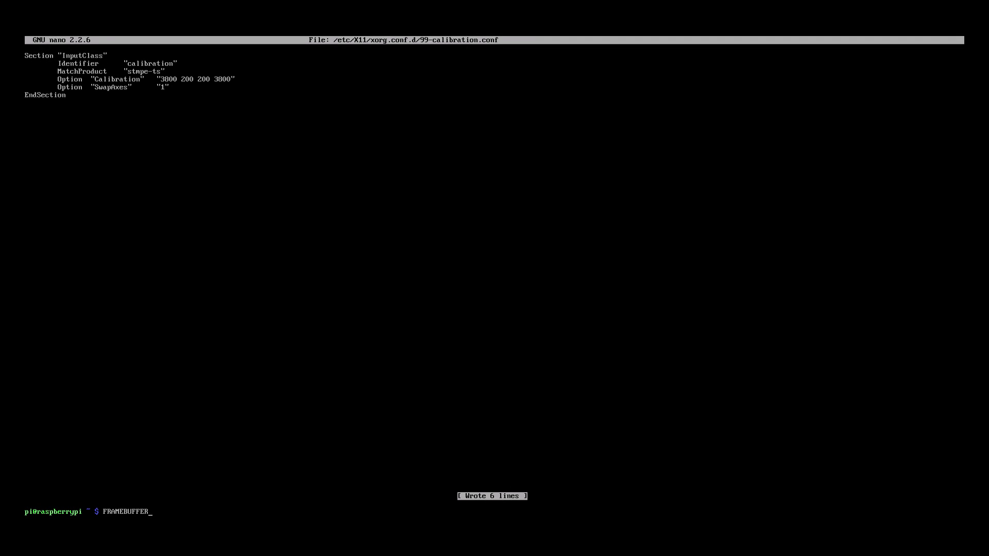
type("=")
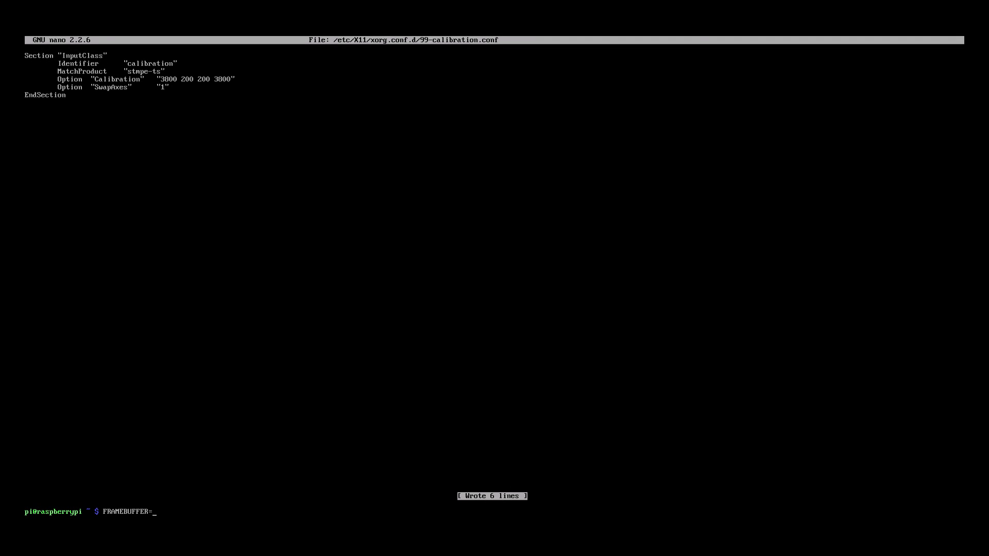
type("/dev/f")
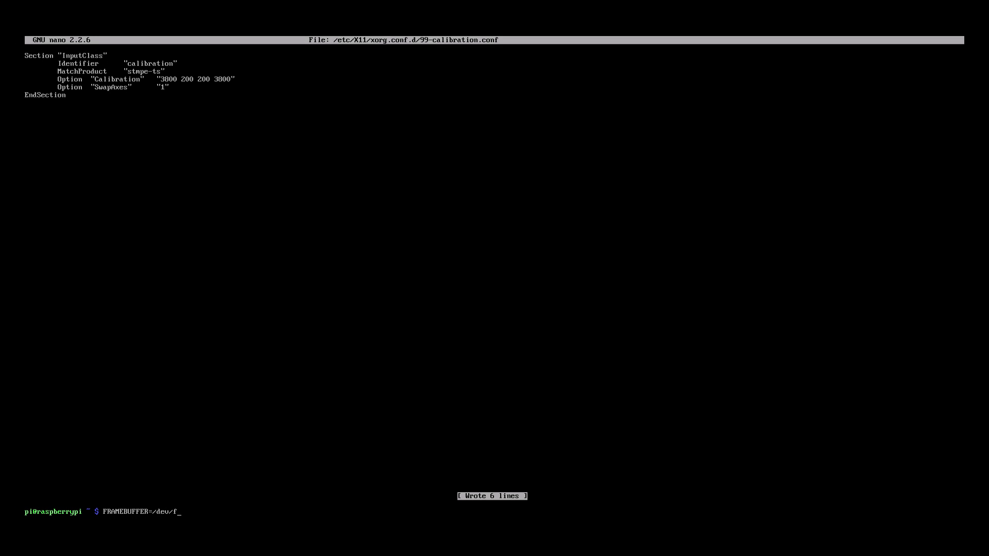
type("b1")
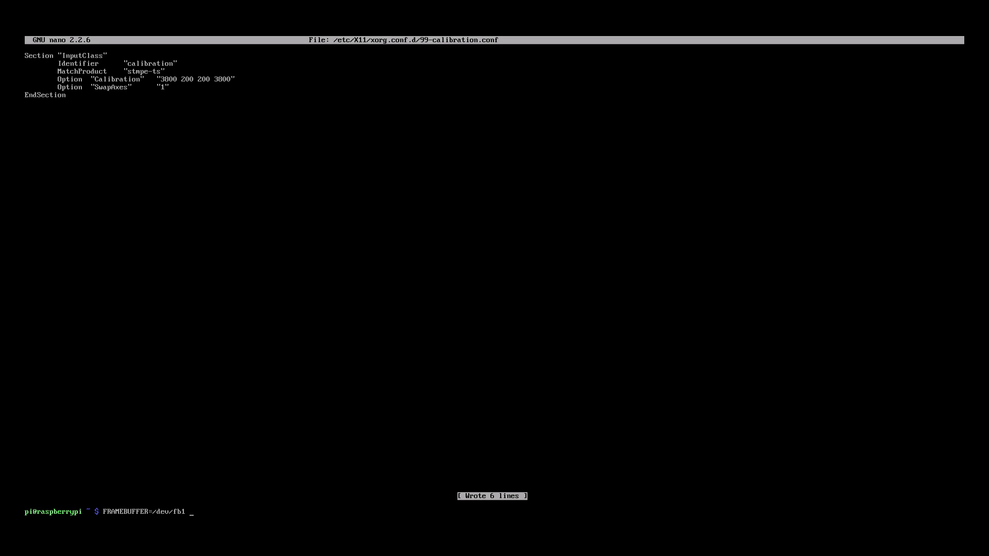
type("startx")
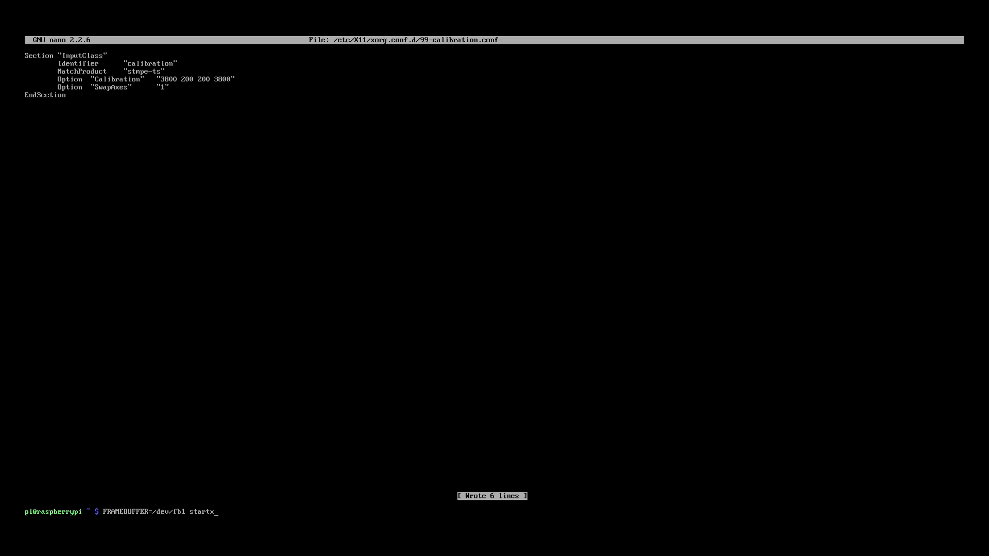